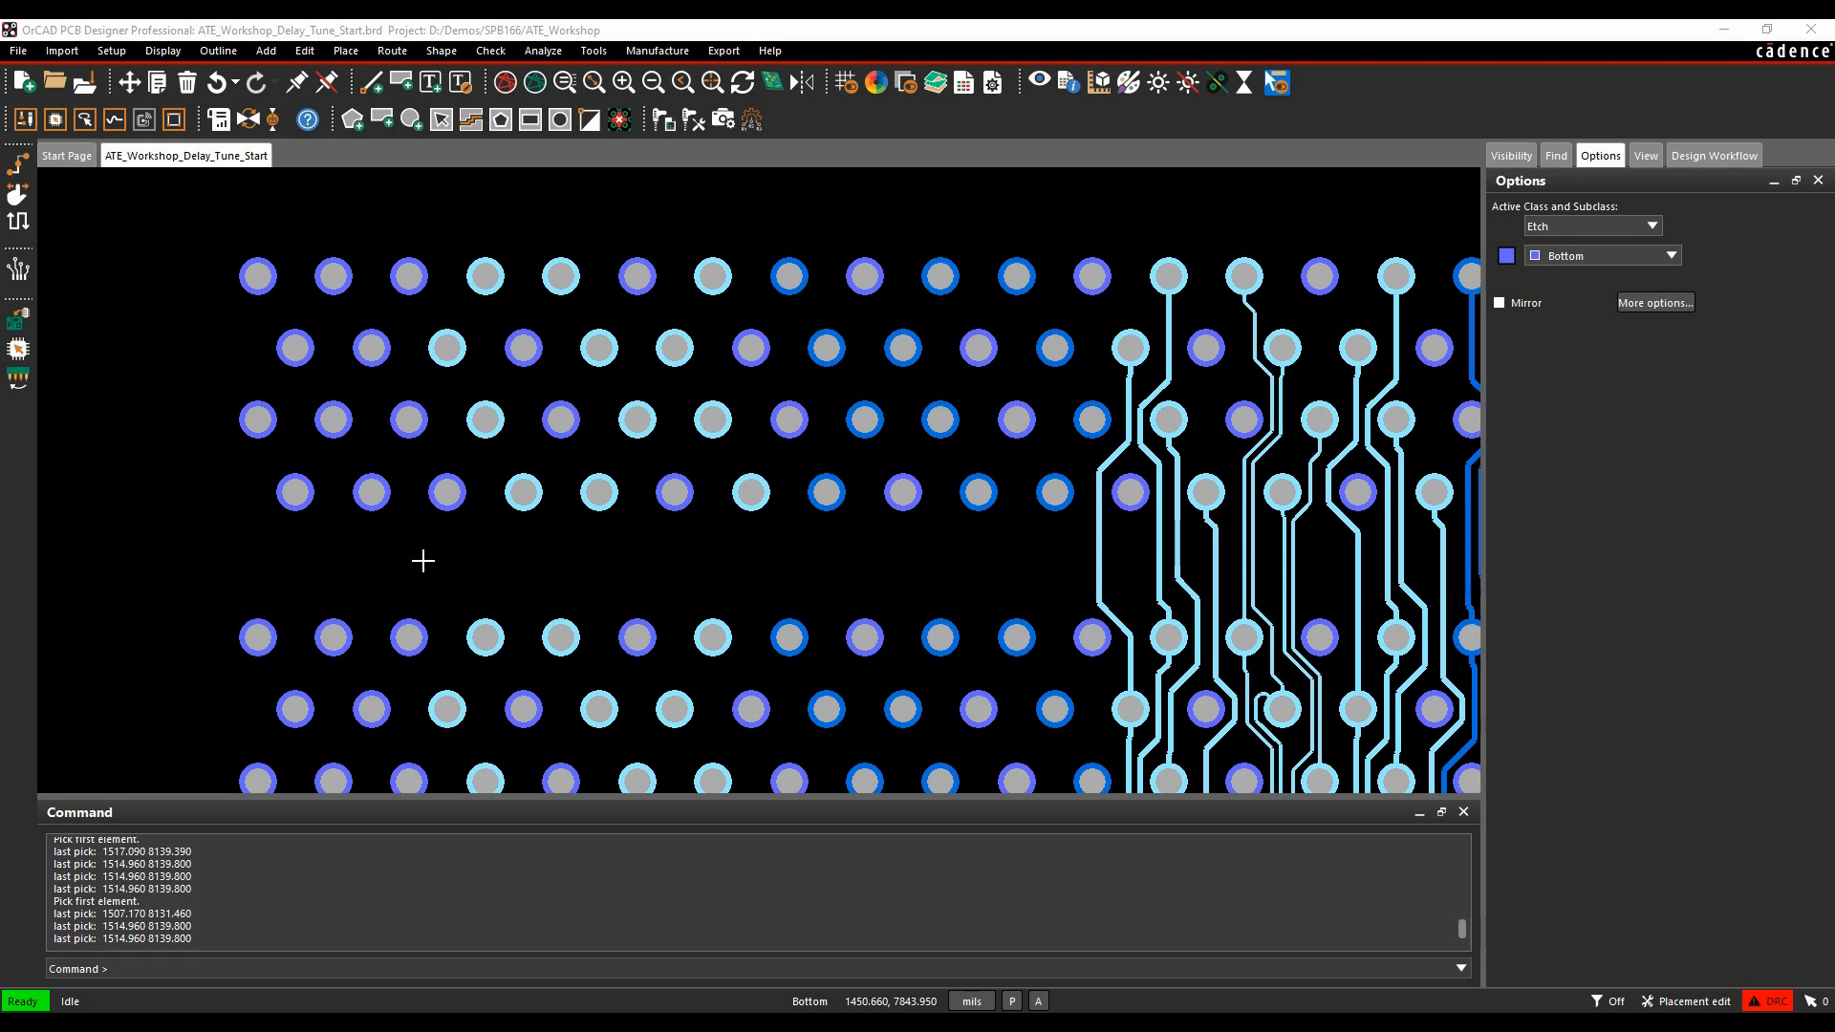
{"action": "mouse_move", "coordinate": [647, 544]}
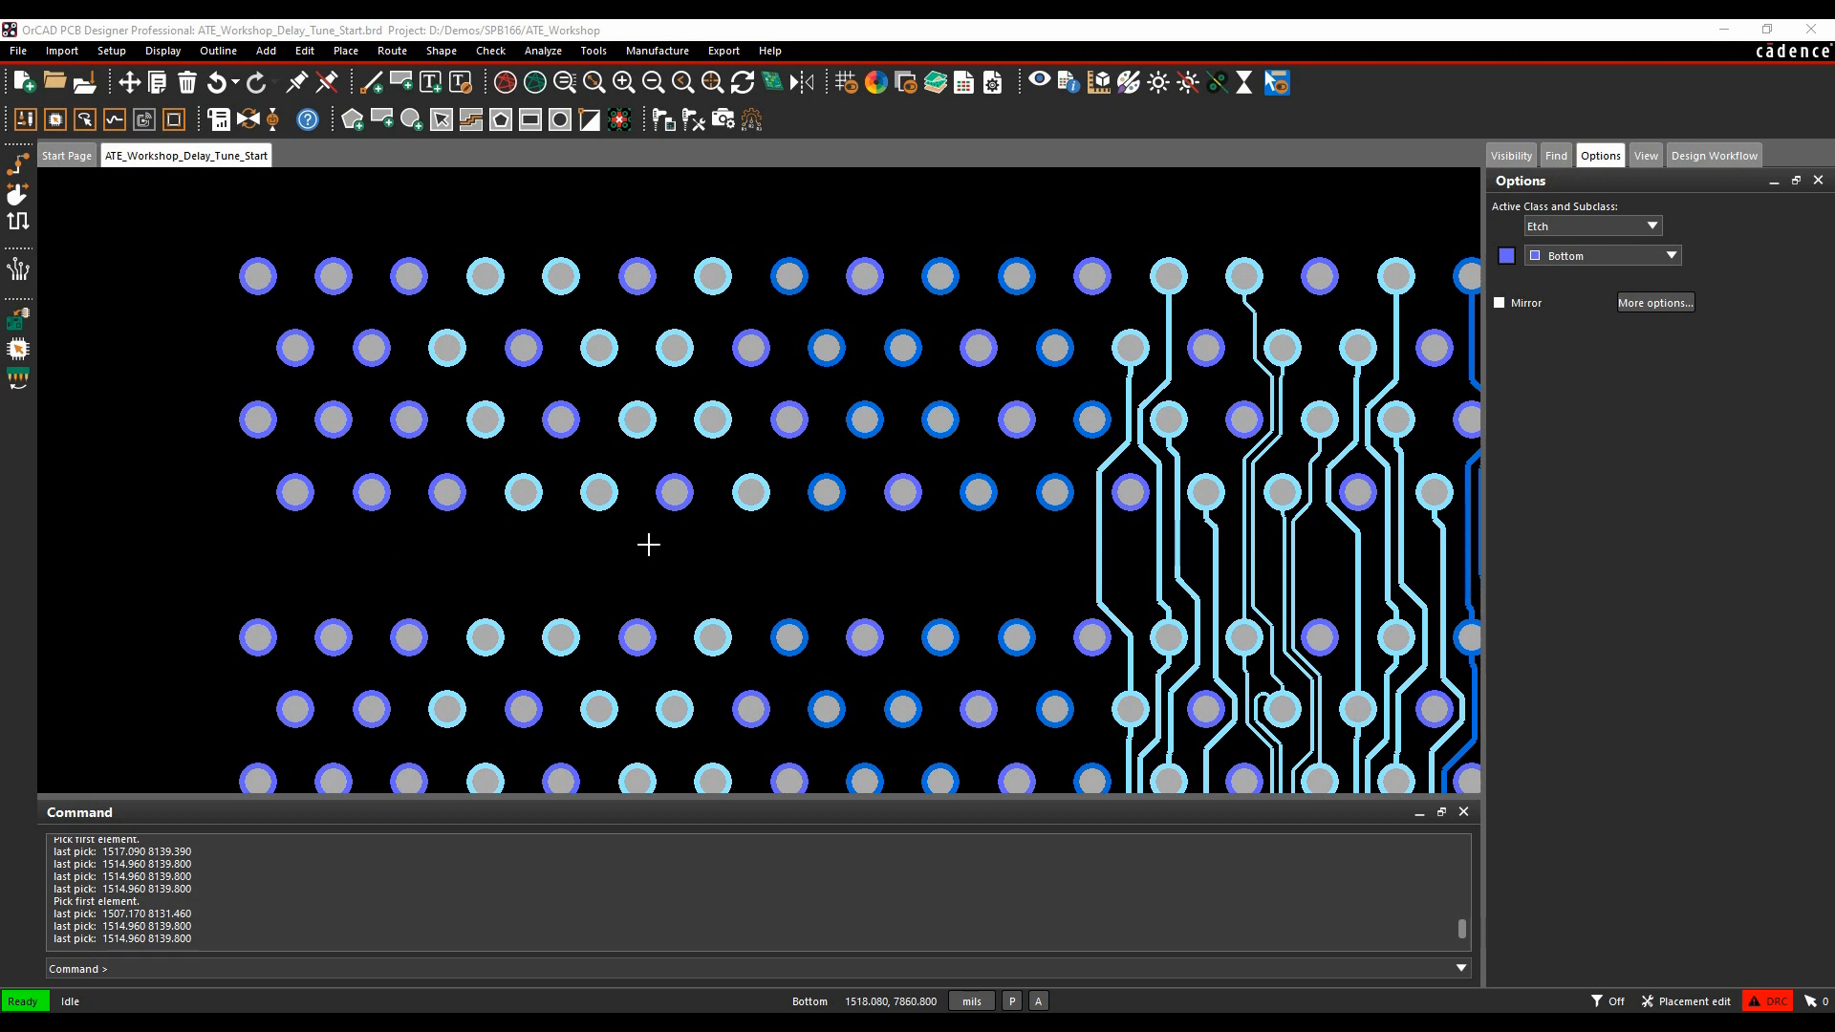
{"action": "mouse_move", "coordinate": [442, 51]}
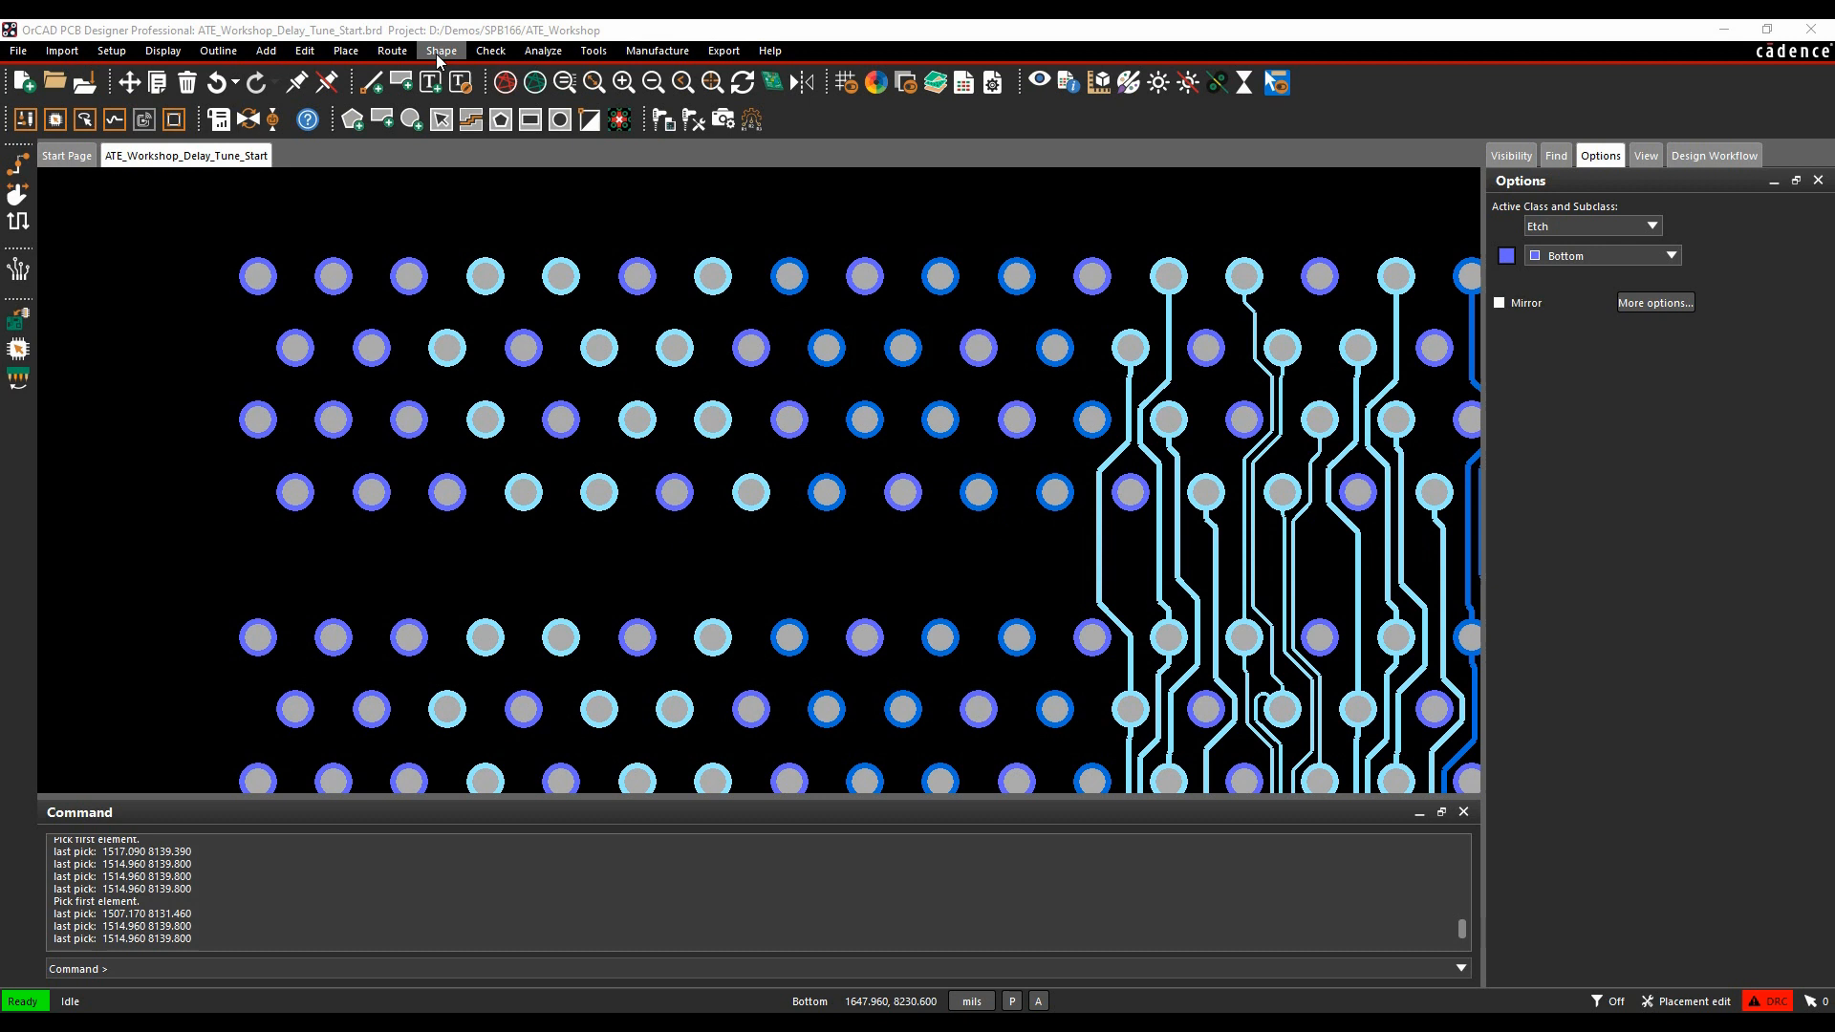
Start a Connect route on the top-row Dq58 BGA pad and extend it downward
{"action": "left_click", "coordinate": [391, 51]}
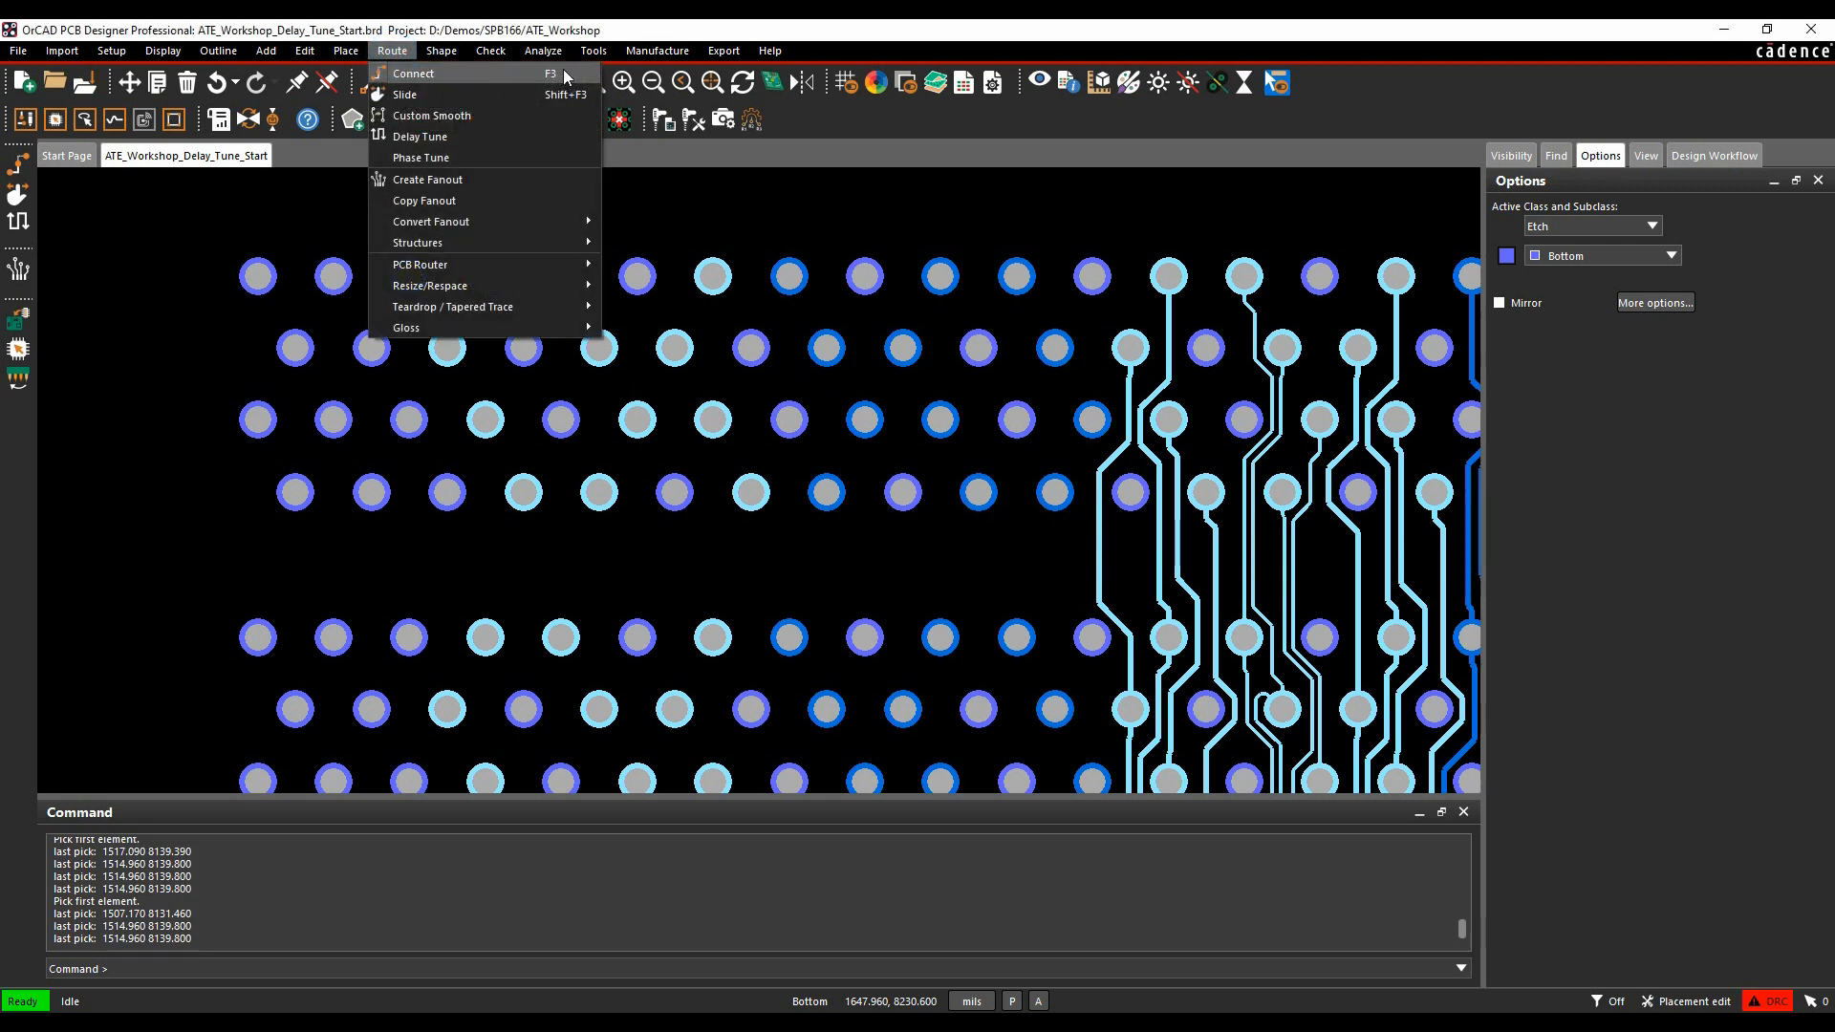
{"action": "left_click", "coordinate": [413, 73]}
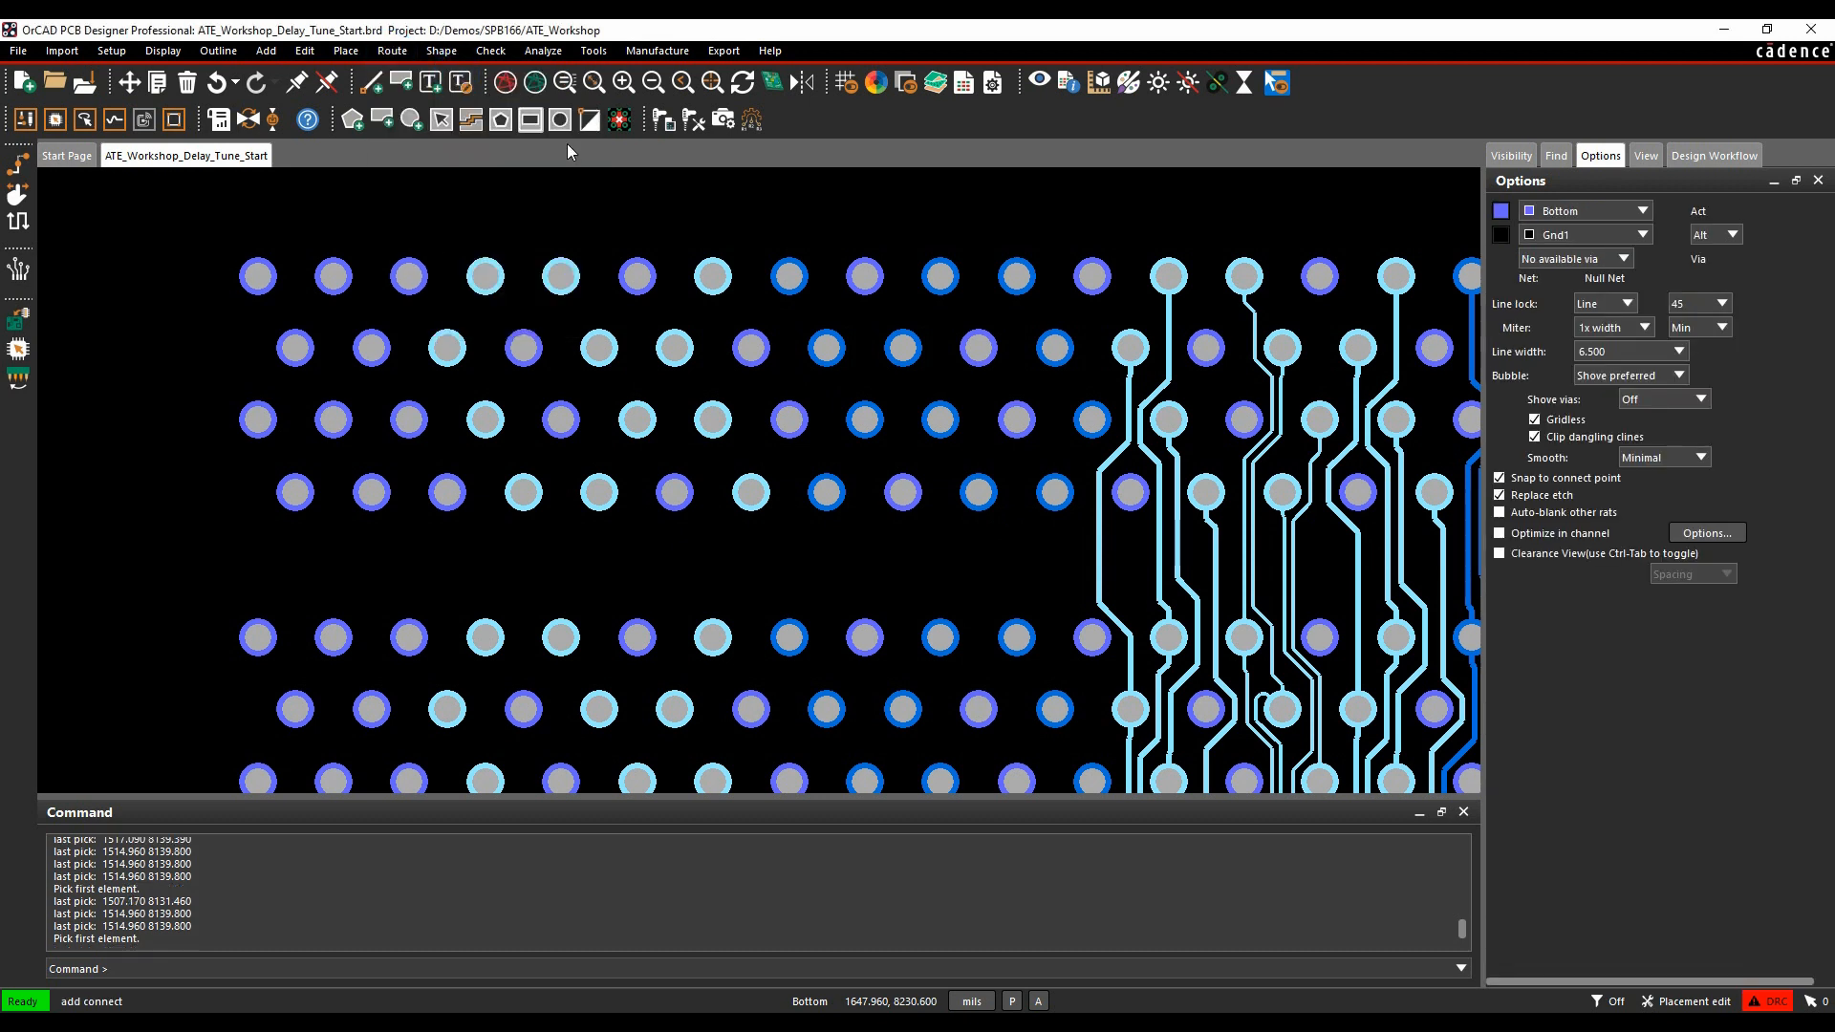
{"action": "left_click", "coordinate": [483, 277]}
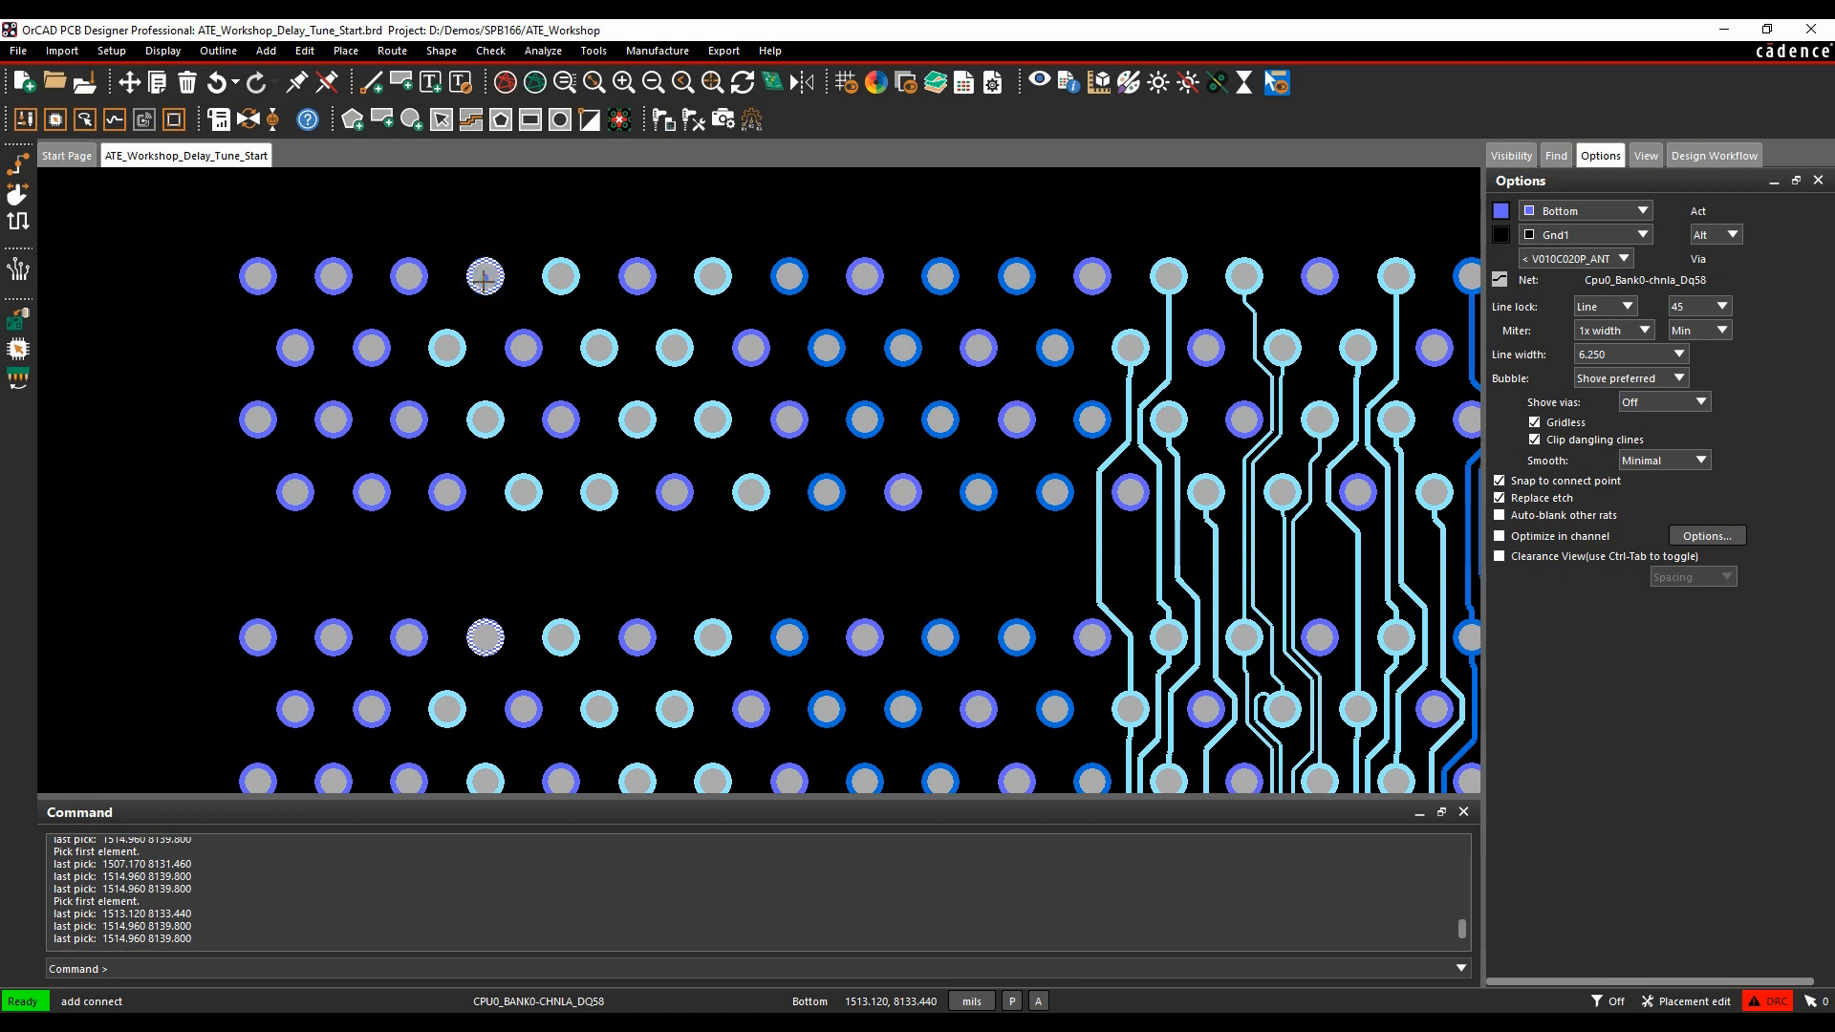
{"action": "left_click", "coordinate": [484, 482]}
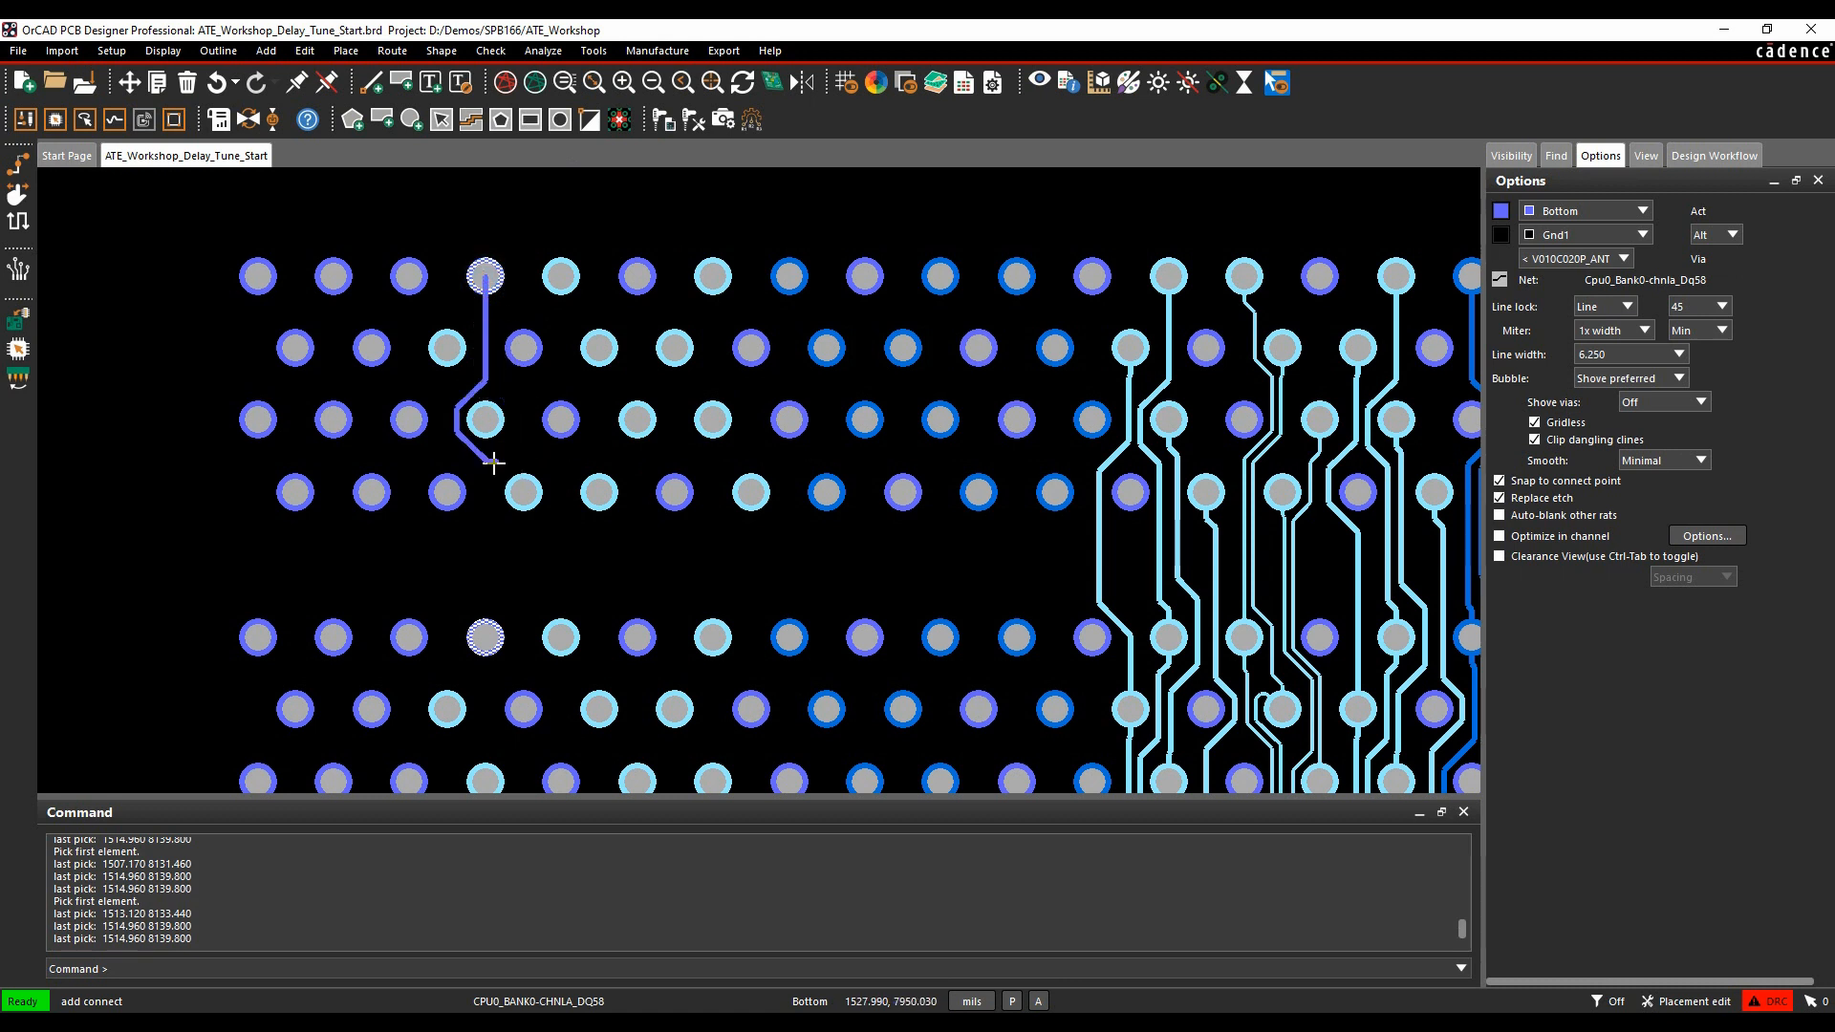
{"action": "mouse_move", "coordinate": [479, 635]}
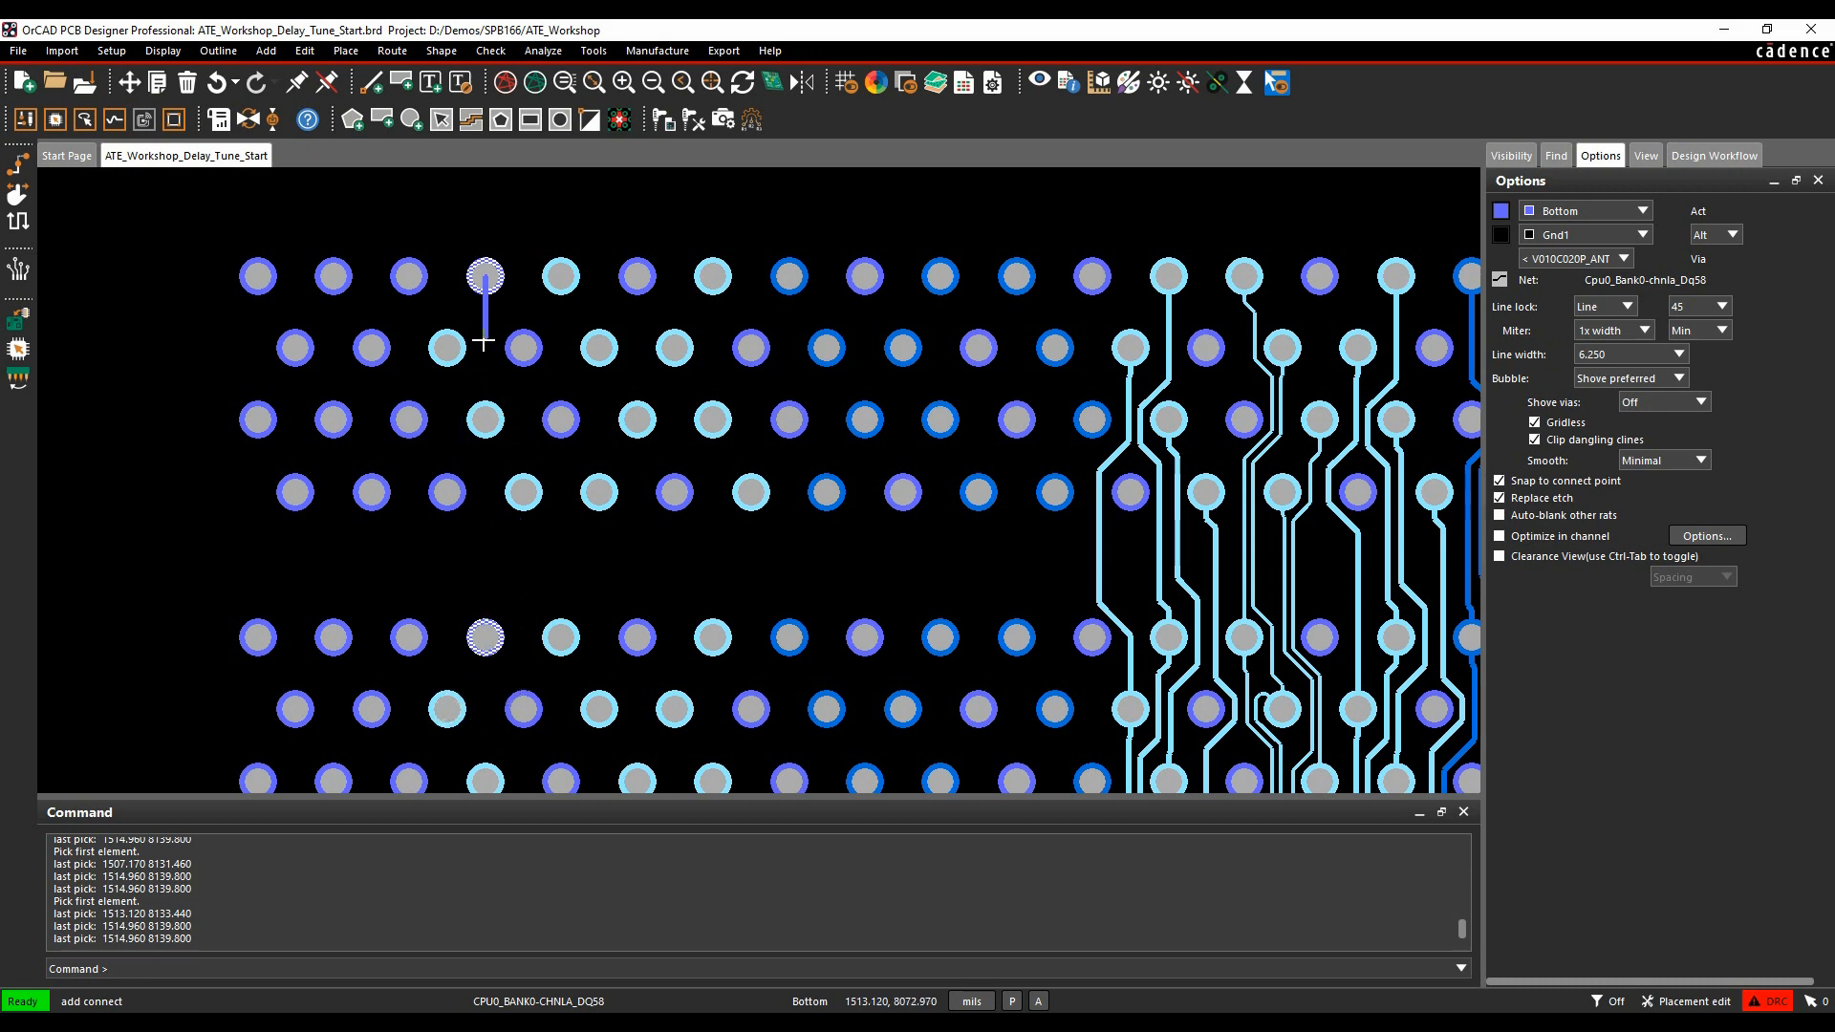
Switch to Scribble mode and sketch the Dq58 trace down between pins to the lower pads
{"action": "right_click", "coordinate": [484, 342]}
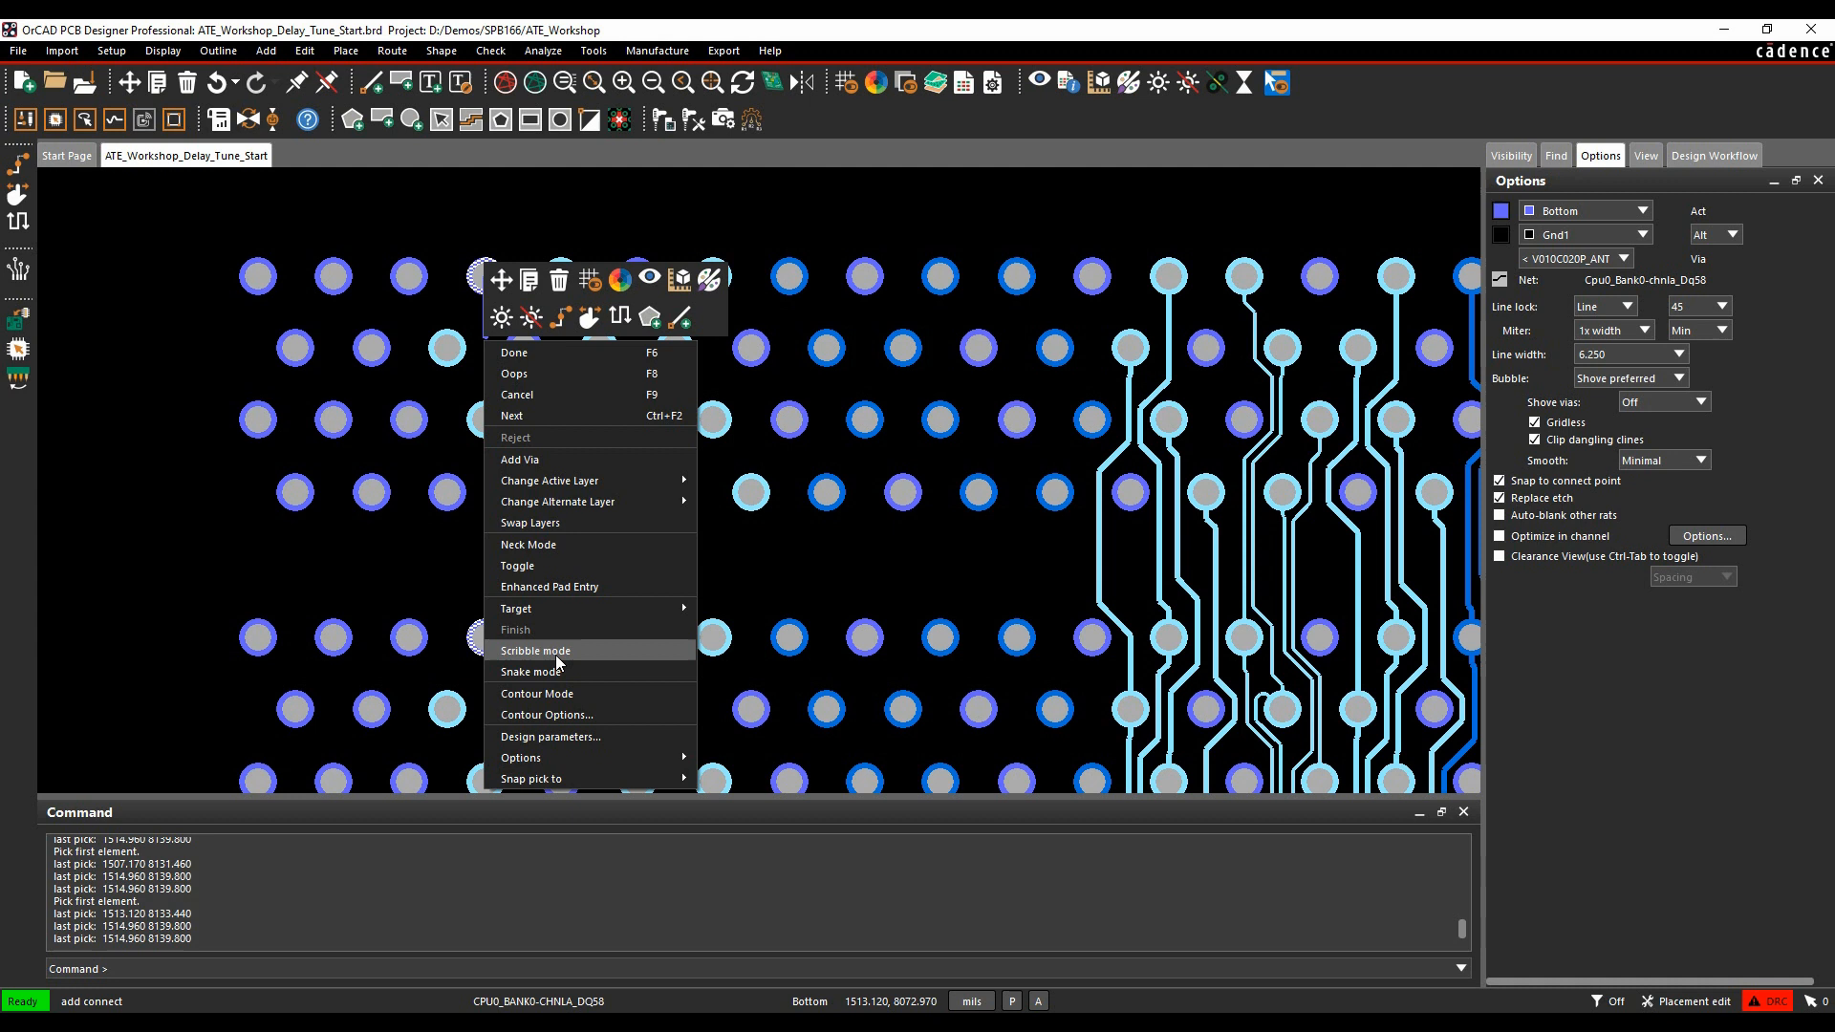
{"action": "left_click", "coordinate": [535, 650]}
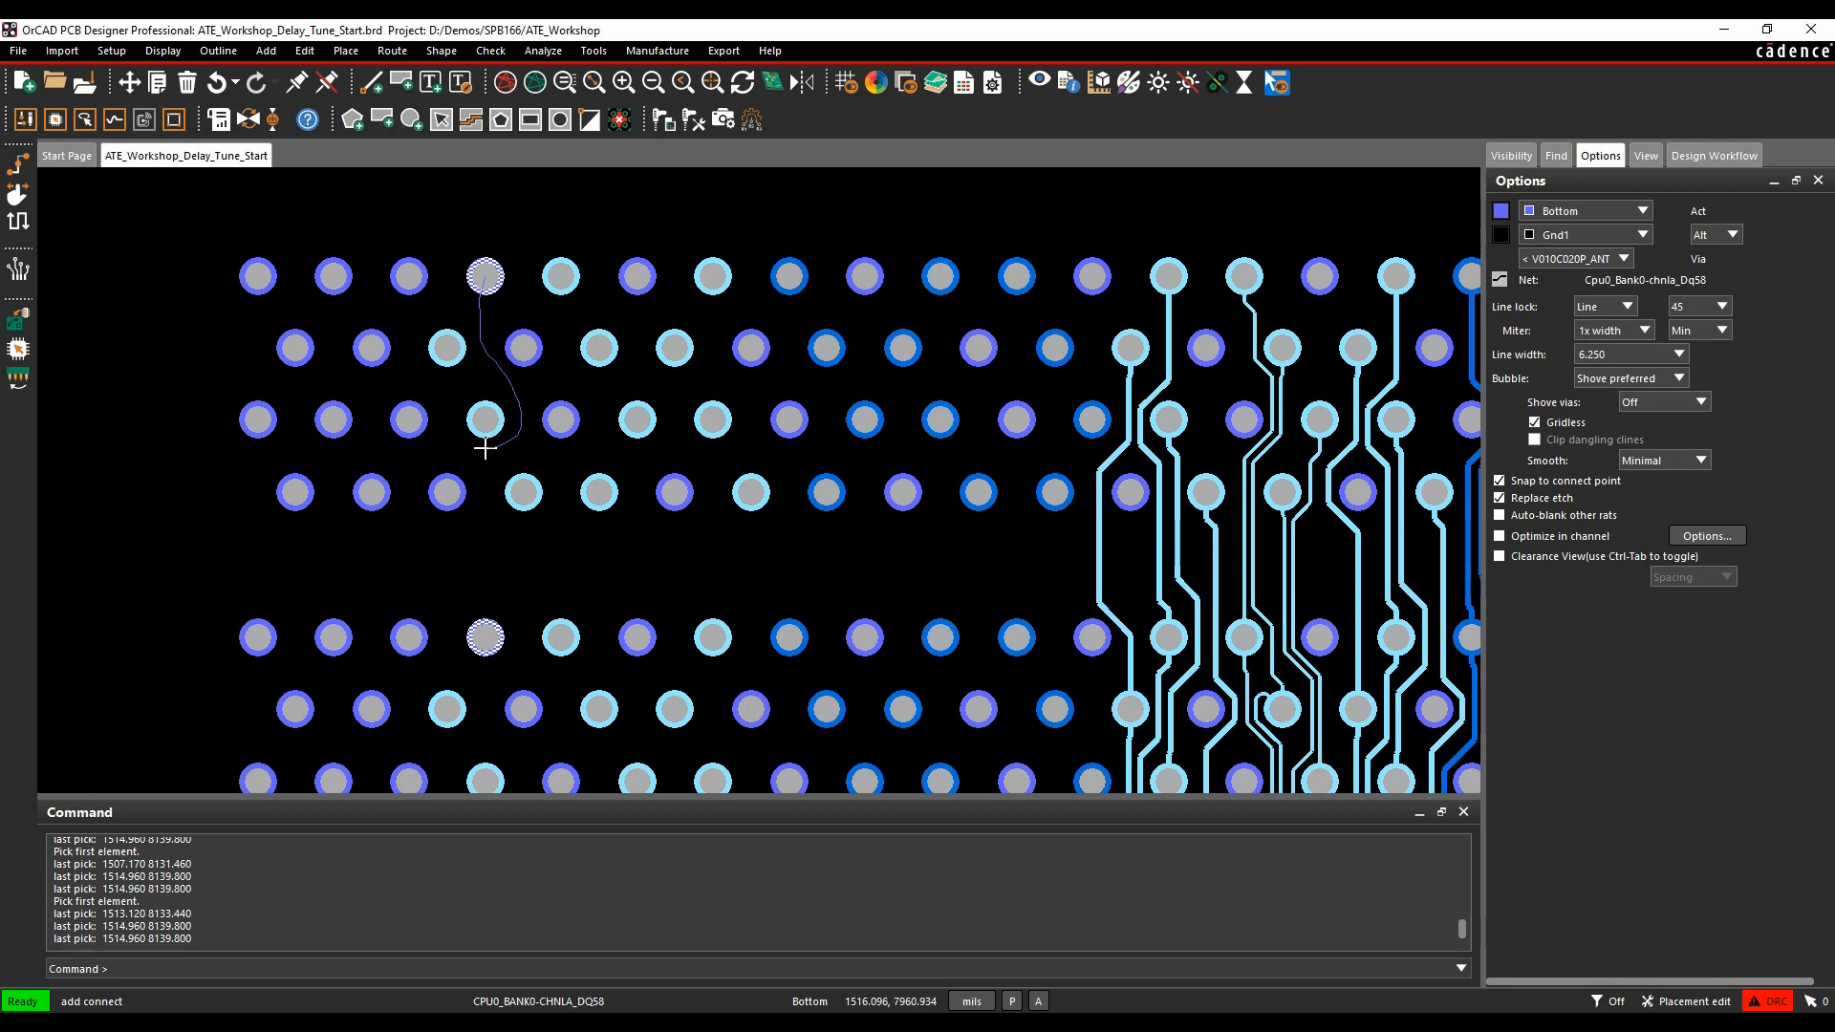
{"action": "mouse_move", "coordinate": [376, 403]}
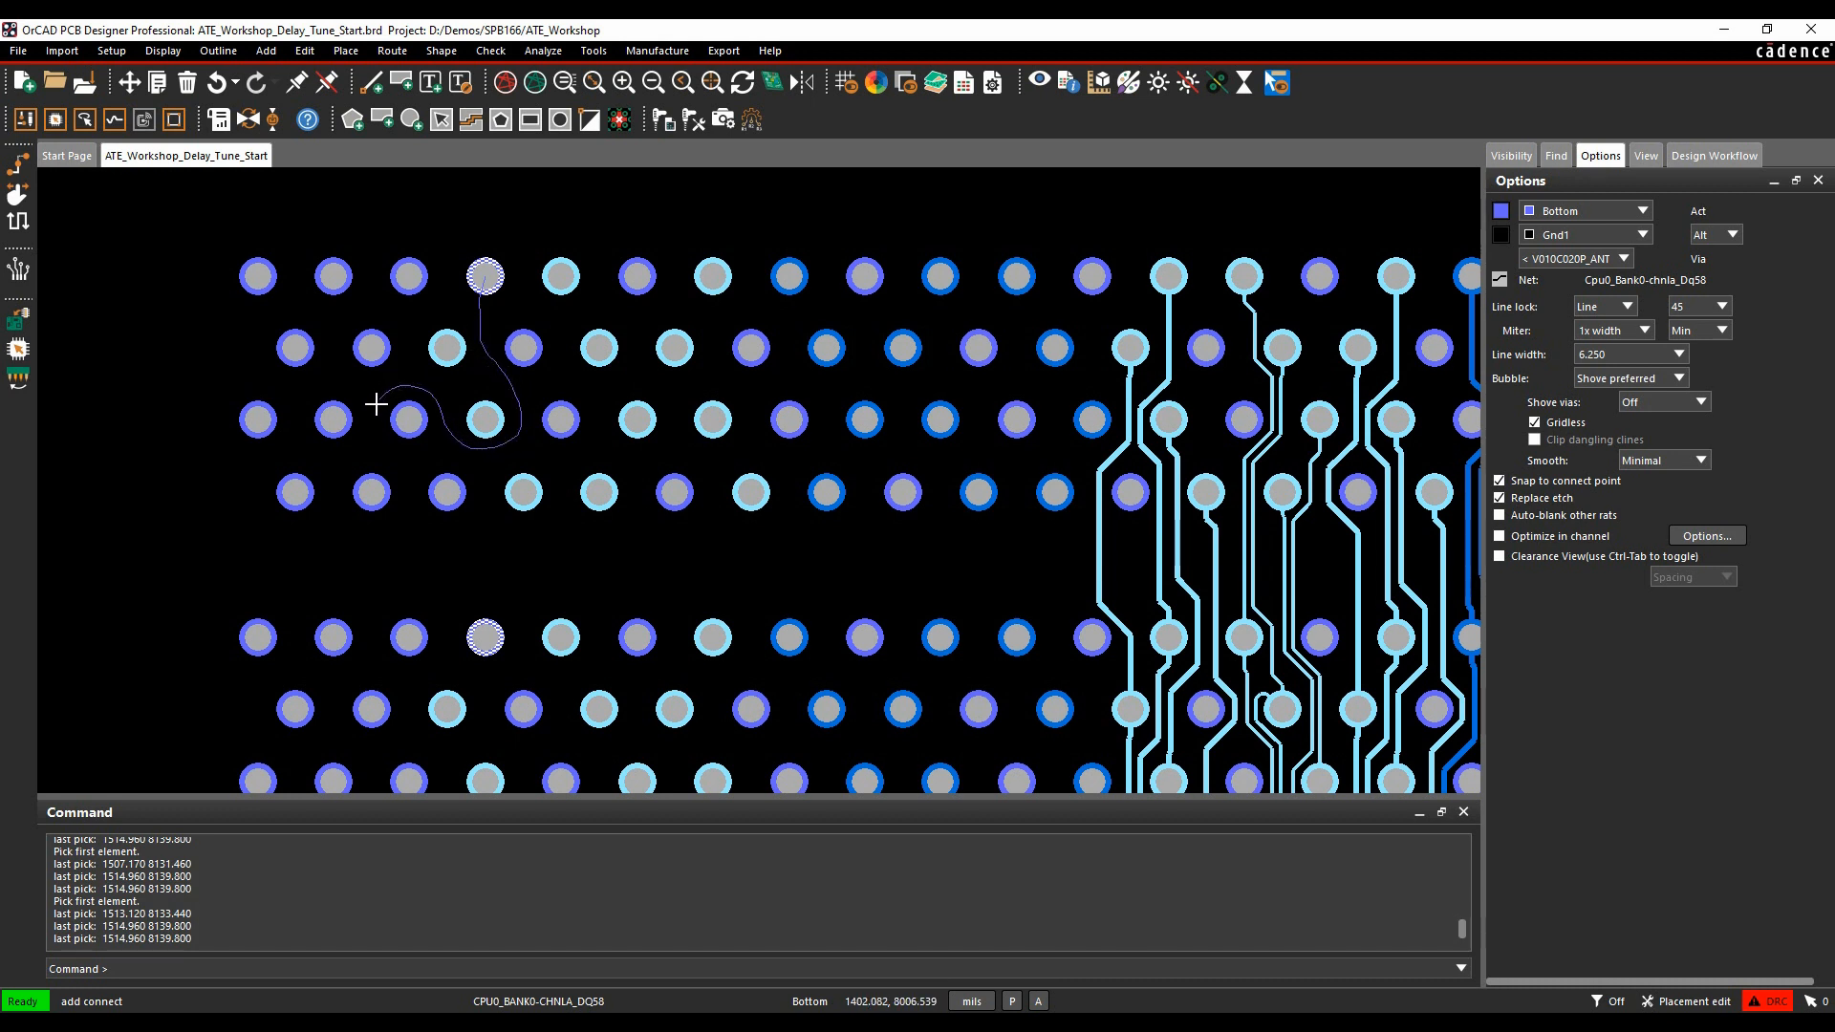
{"action": "mouse_move", "coordinate": [369, 615]}
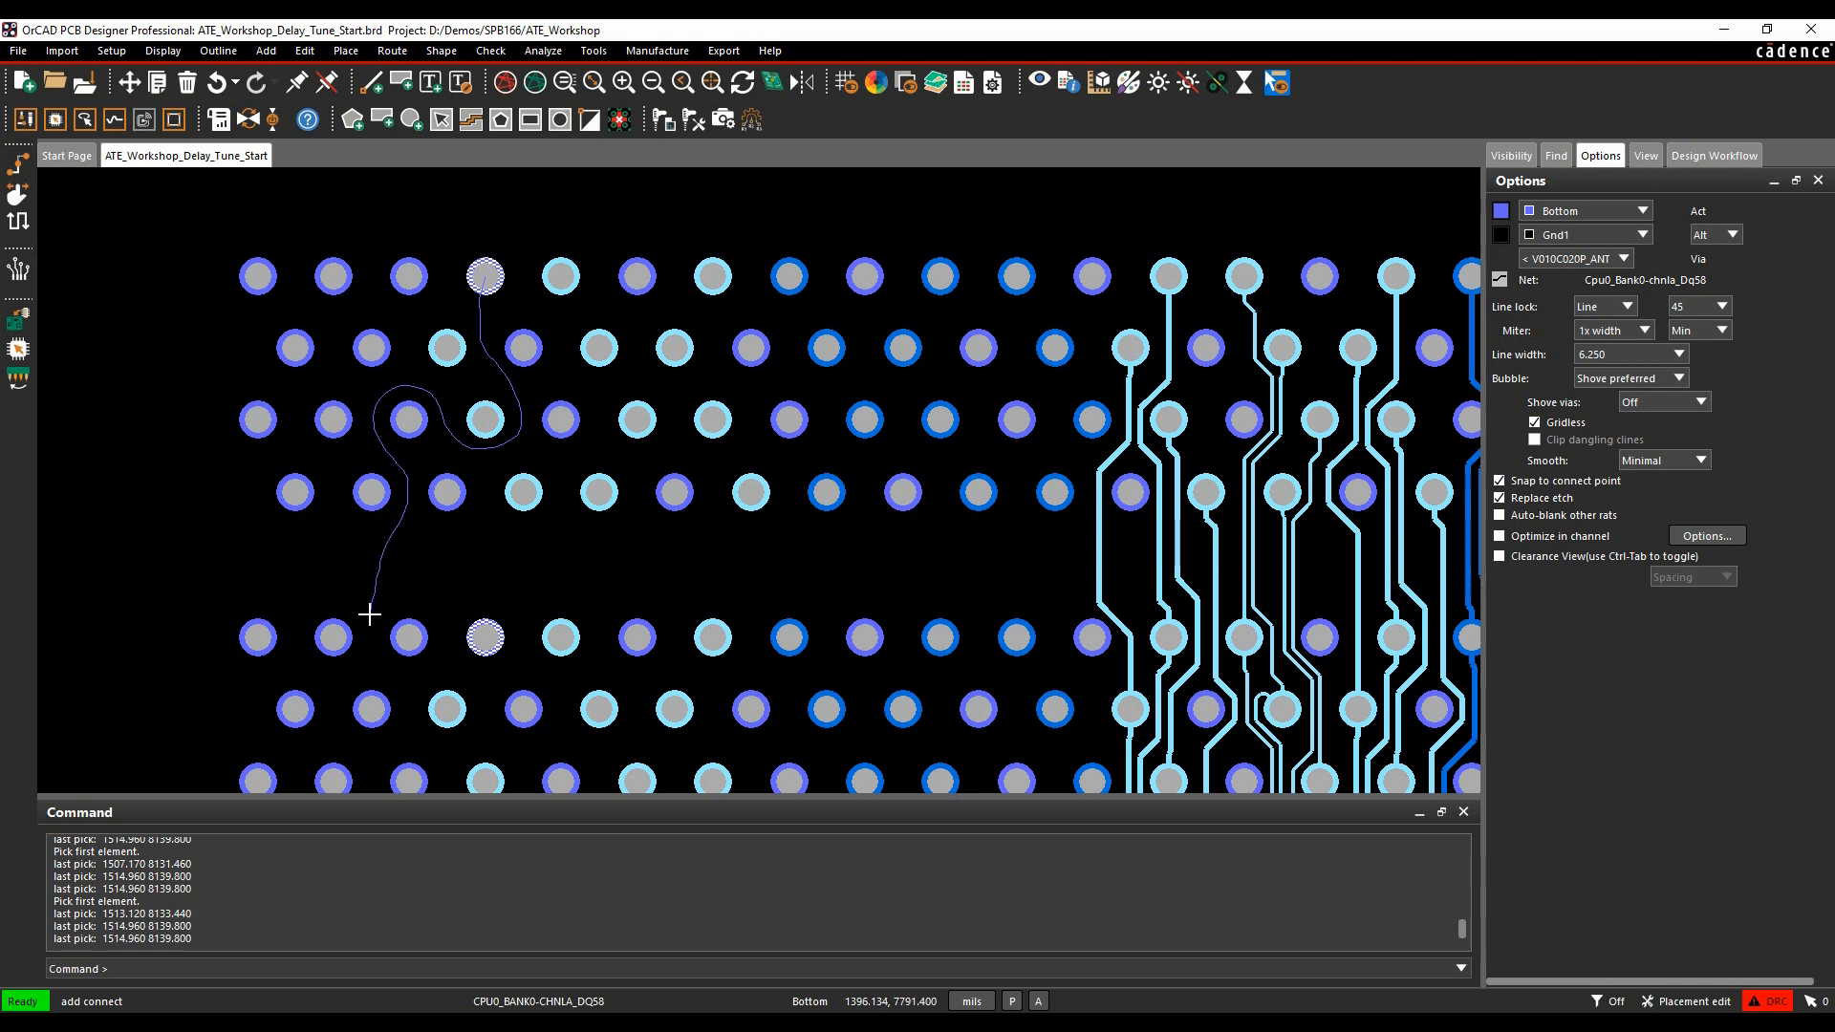
{"action": "mouse_move", "coordinate": [469, 766]}
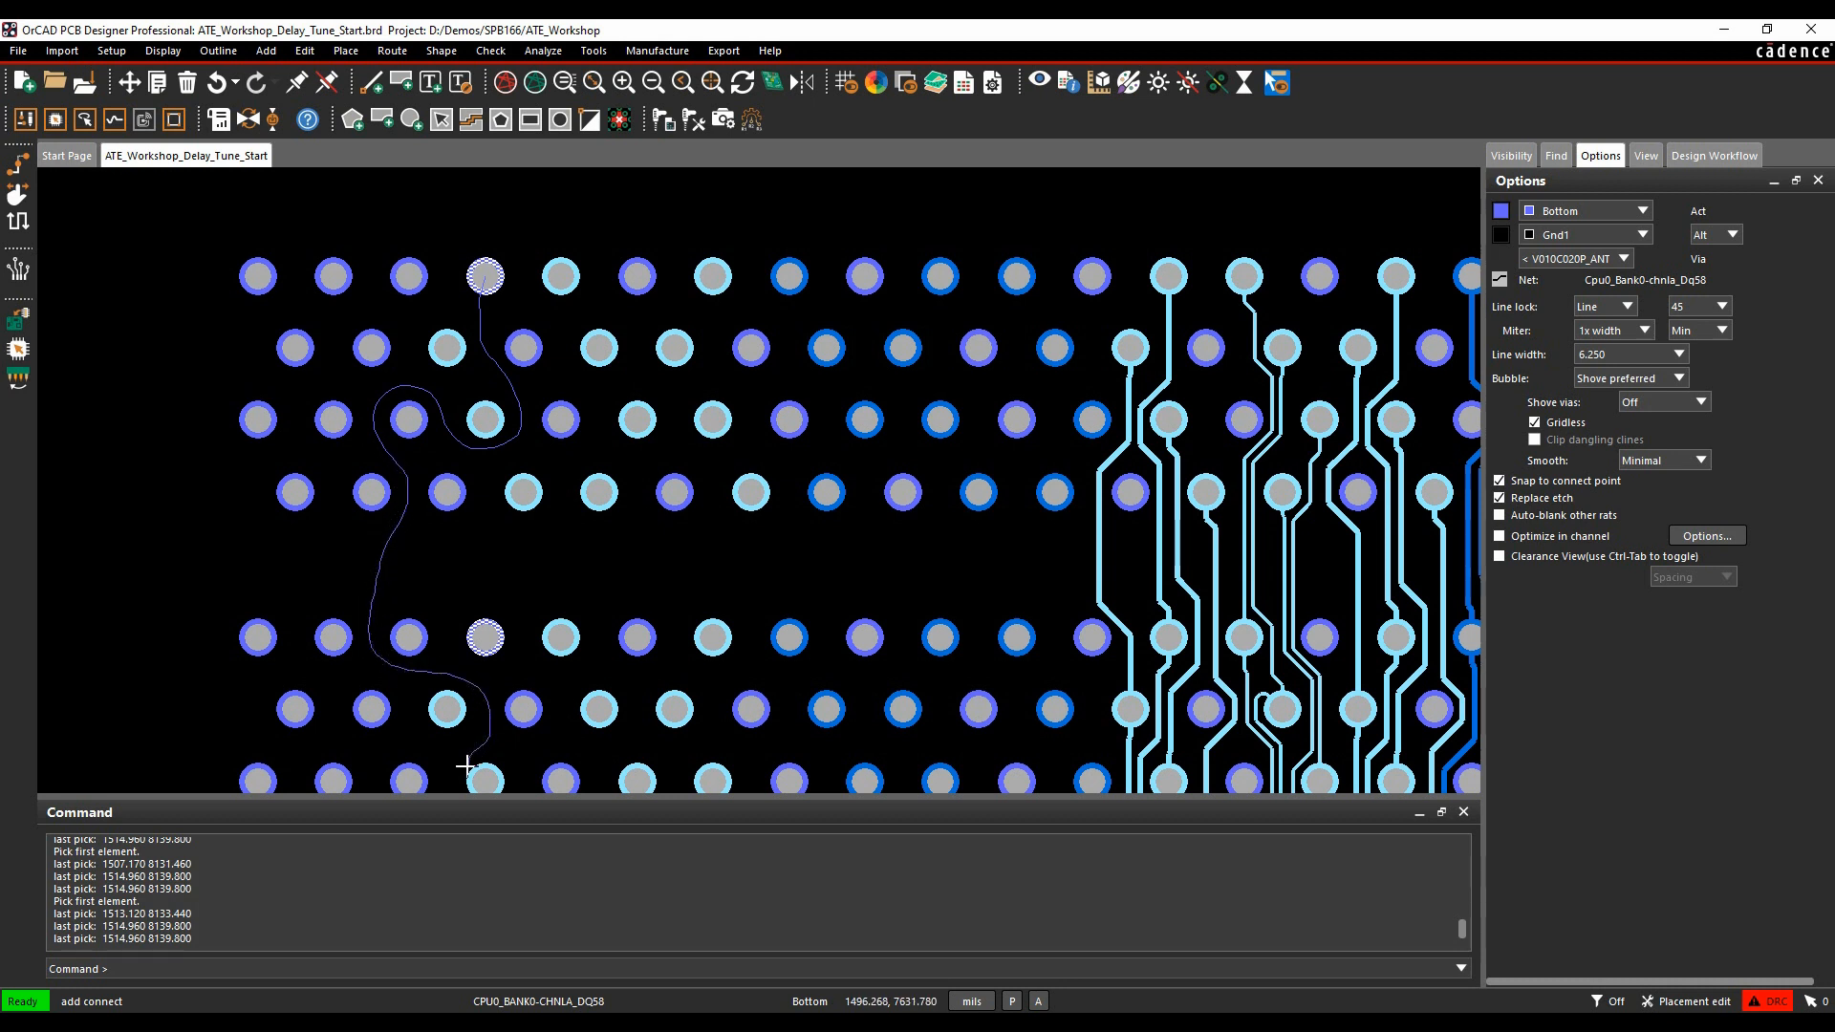
{"action": "mouse_move", "coordinate": [552, 744]}
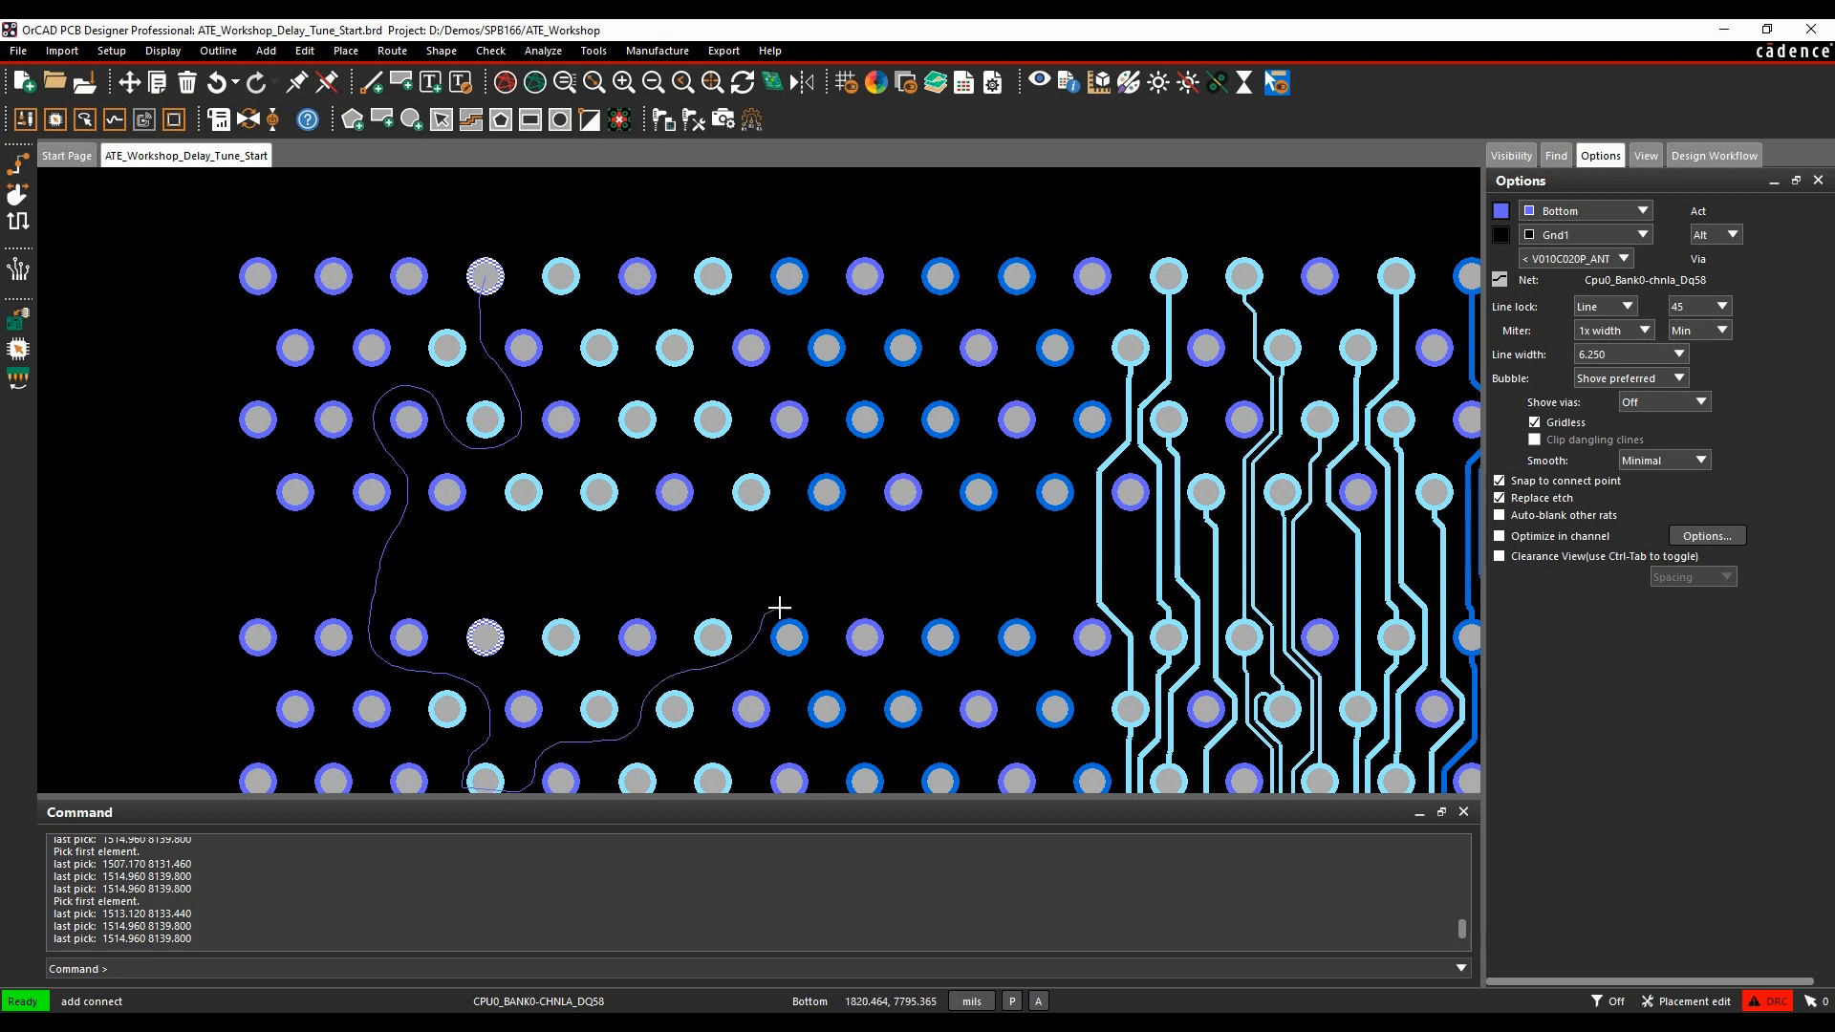
{"action": "mouse_move", "coordinate": [804, 607]}
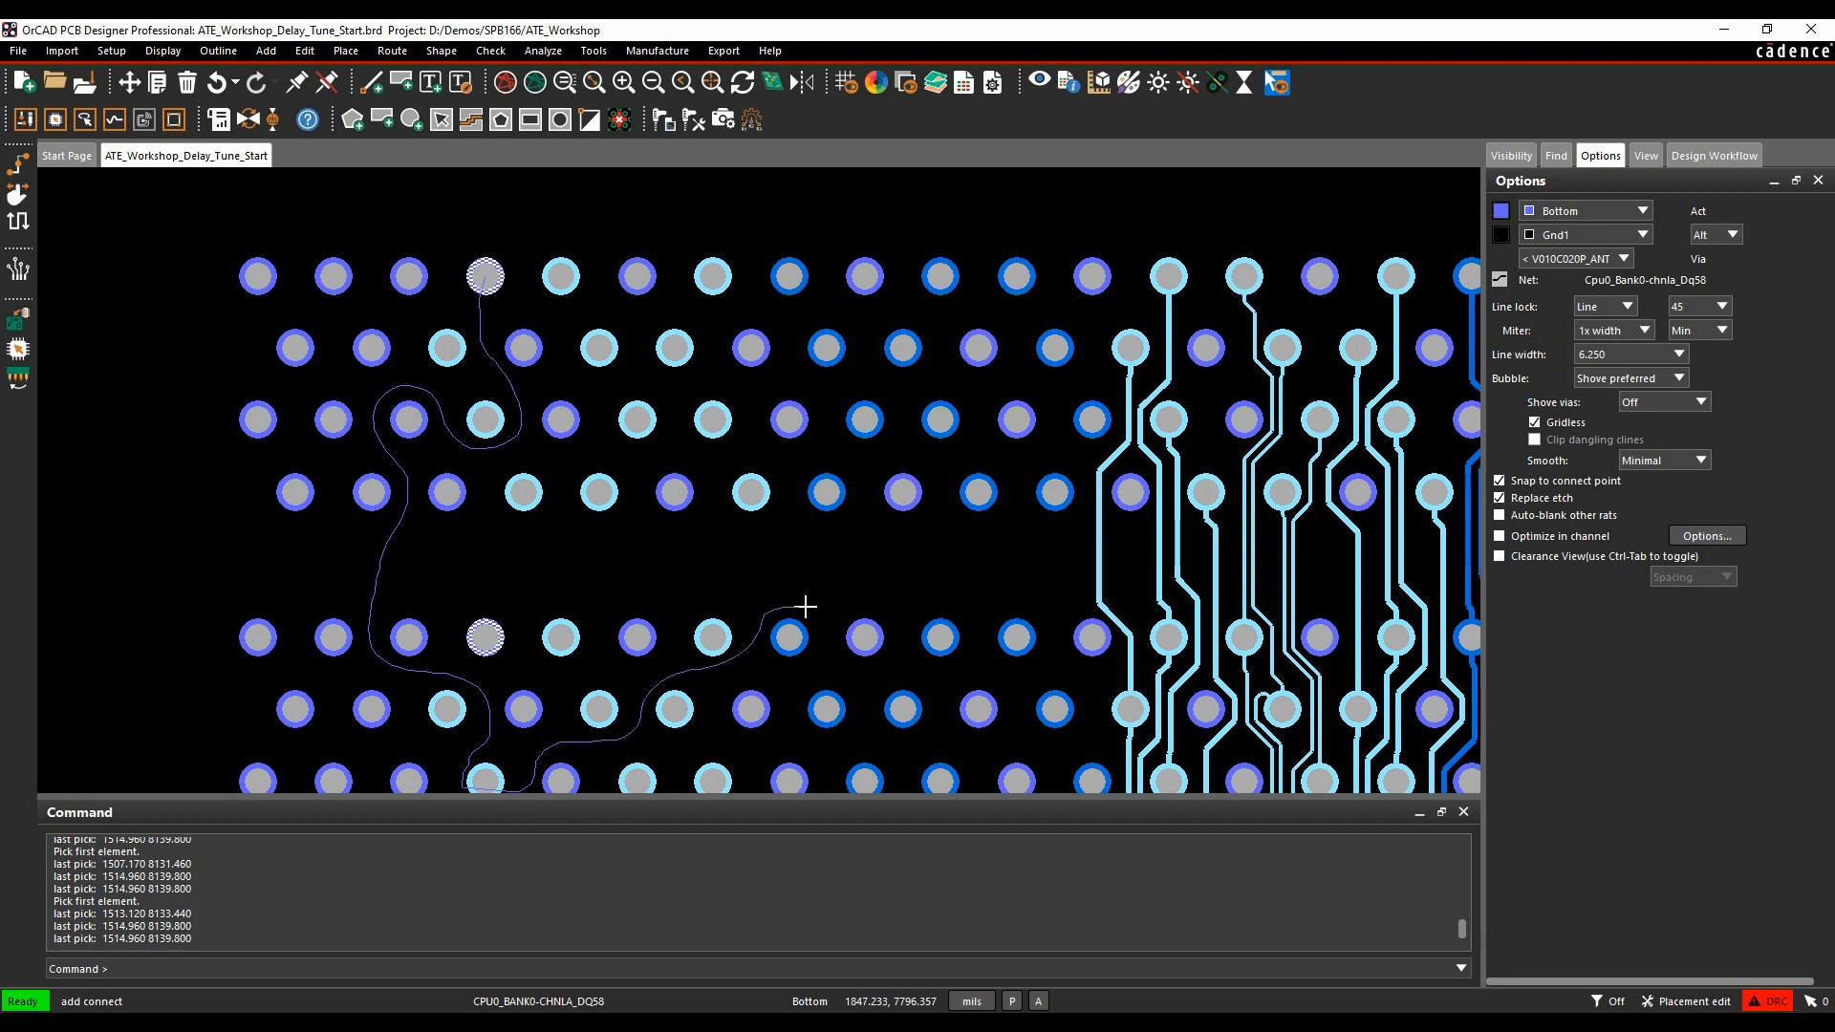
{"action": "left_click", "coordinate": [804, 606]}
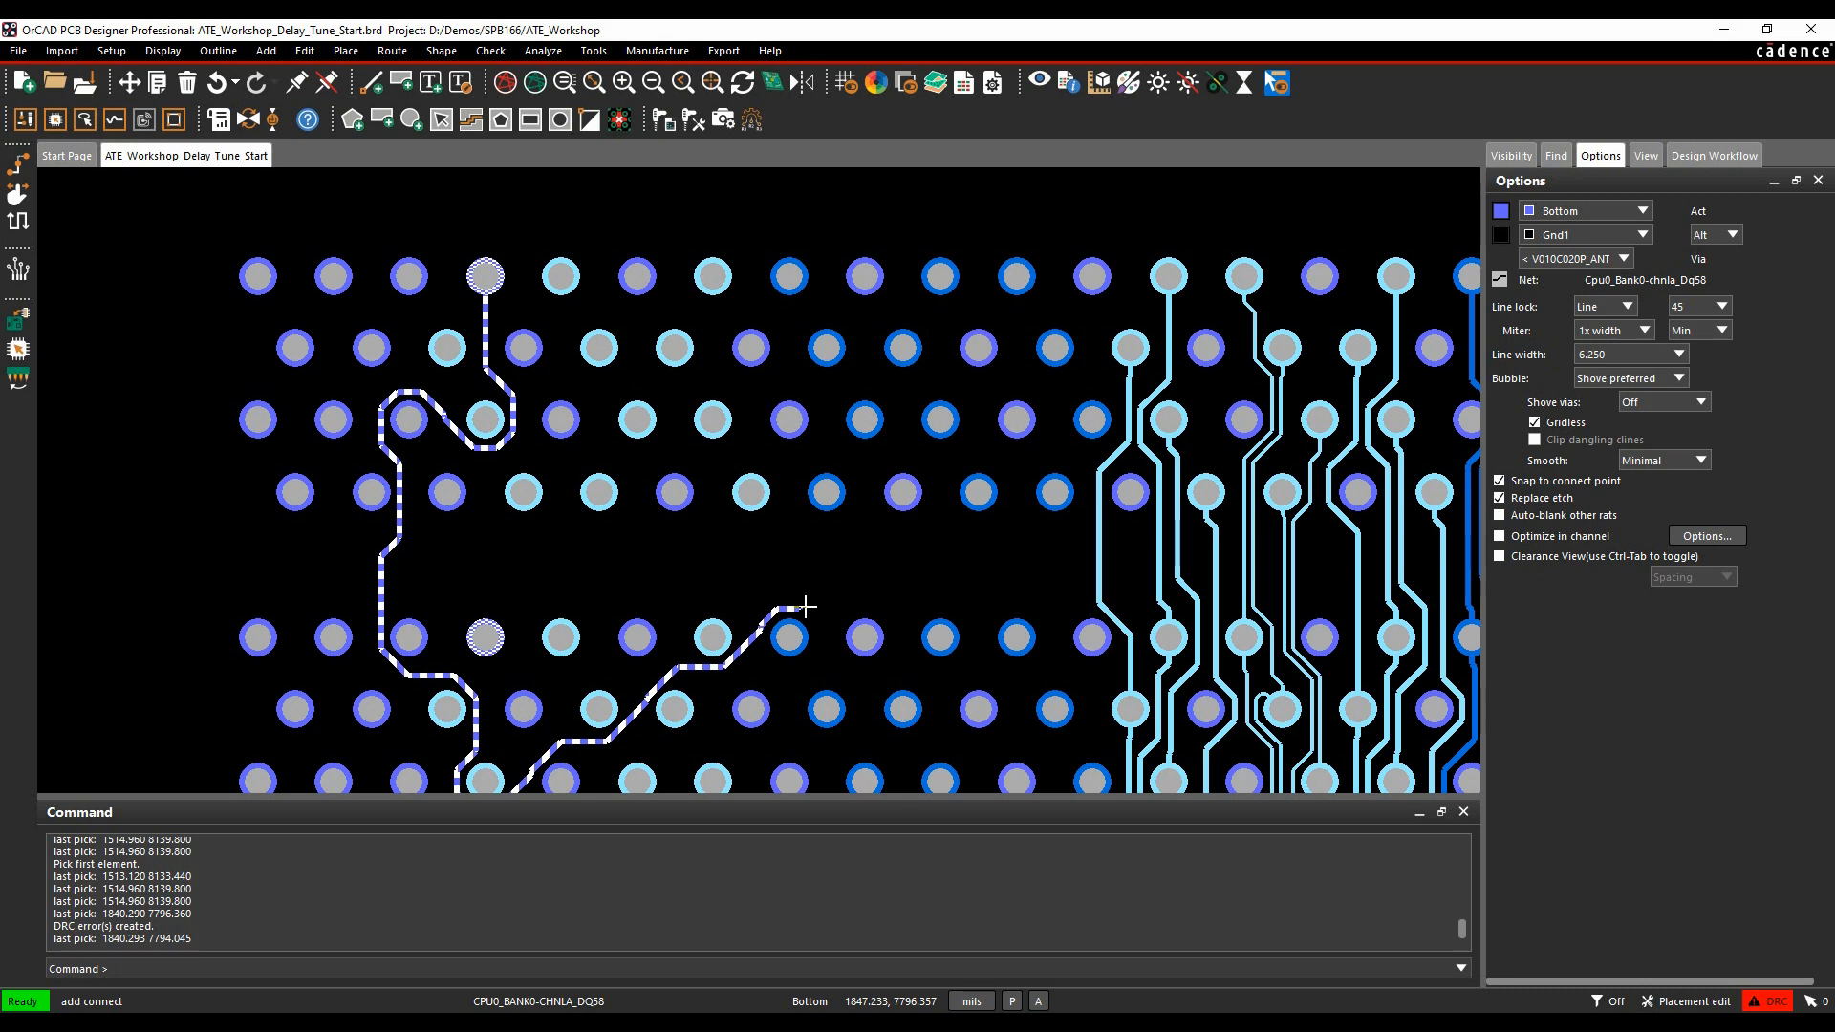
{"action": "right_click", "coordinate": [804, 608]}
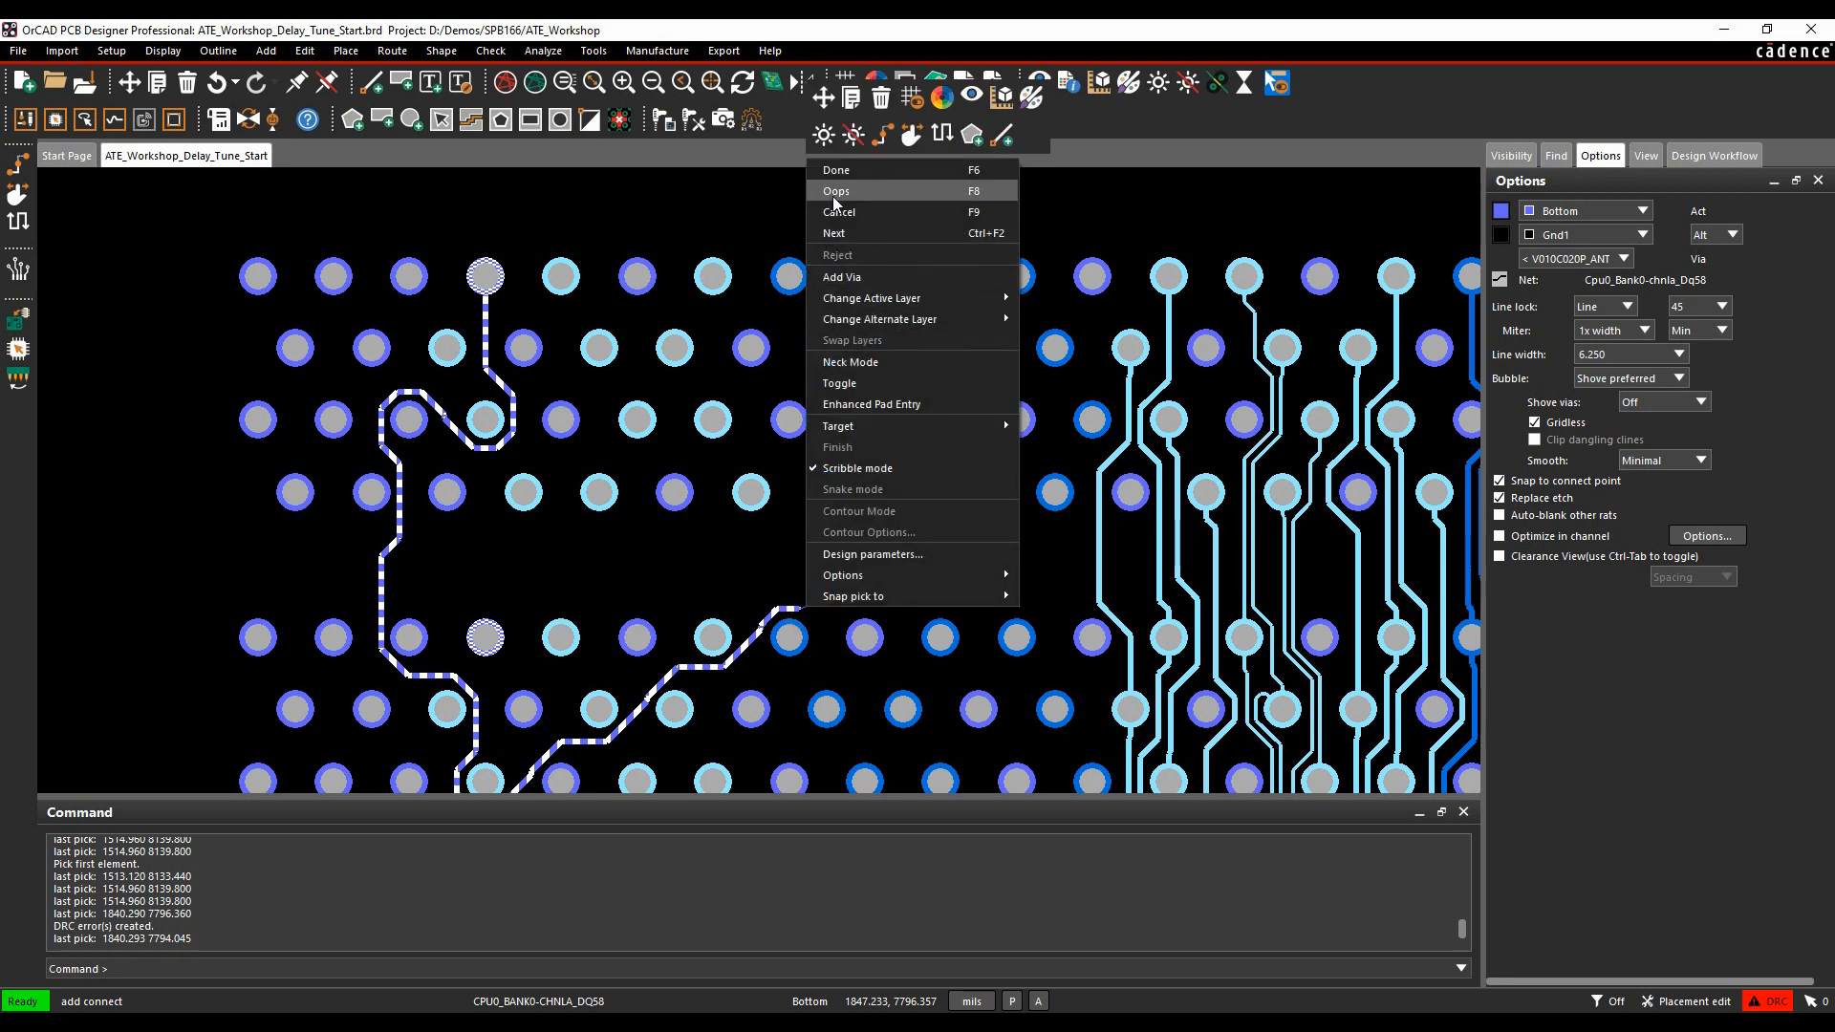
Finish the Dq58 route, then scribble a GND trace from a ground pin alongside it
{"action": "left_click", "coordinate": [835, 191]}
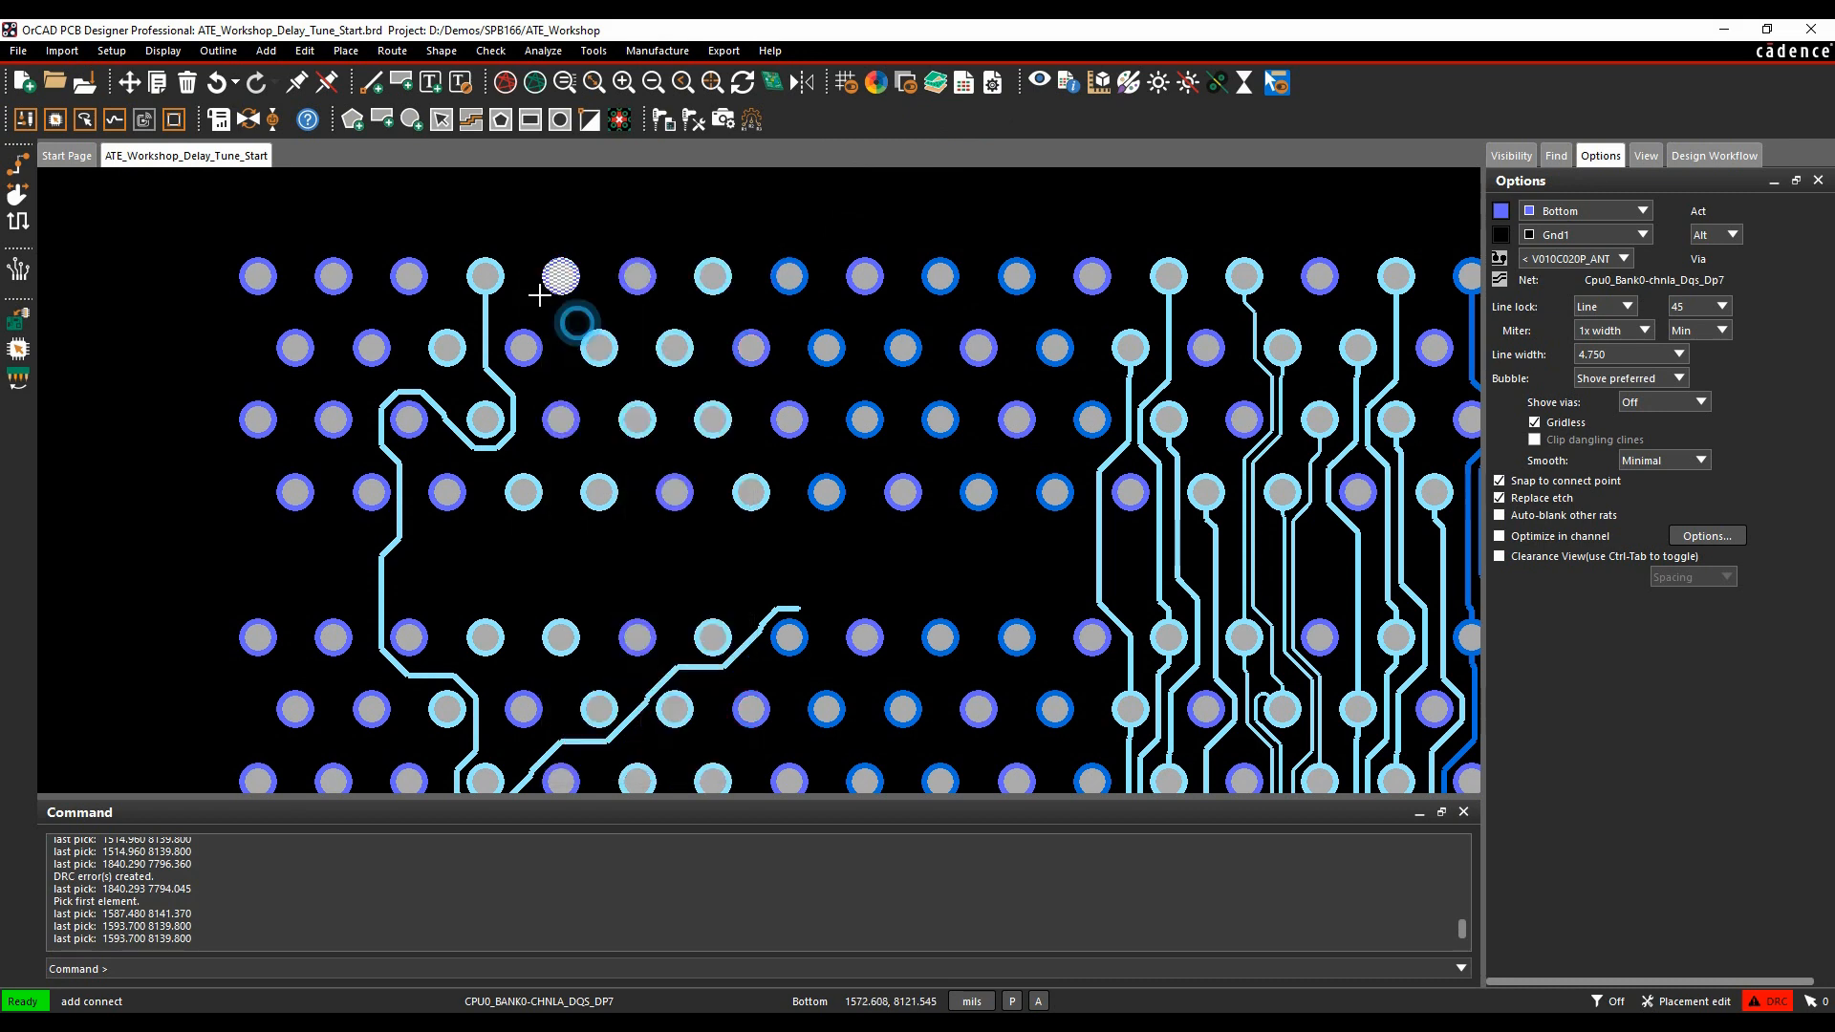
{"action": "left_click", "coordinate": [520, 345]}
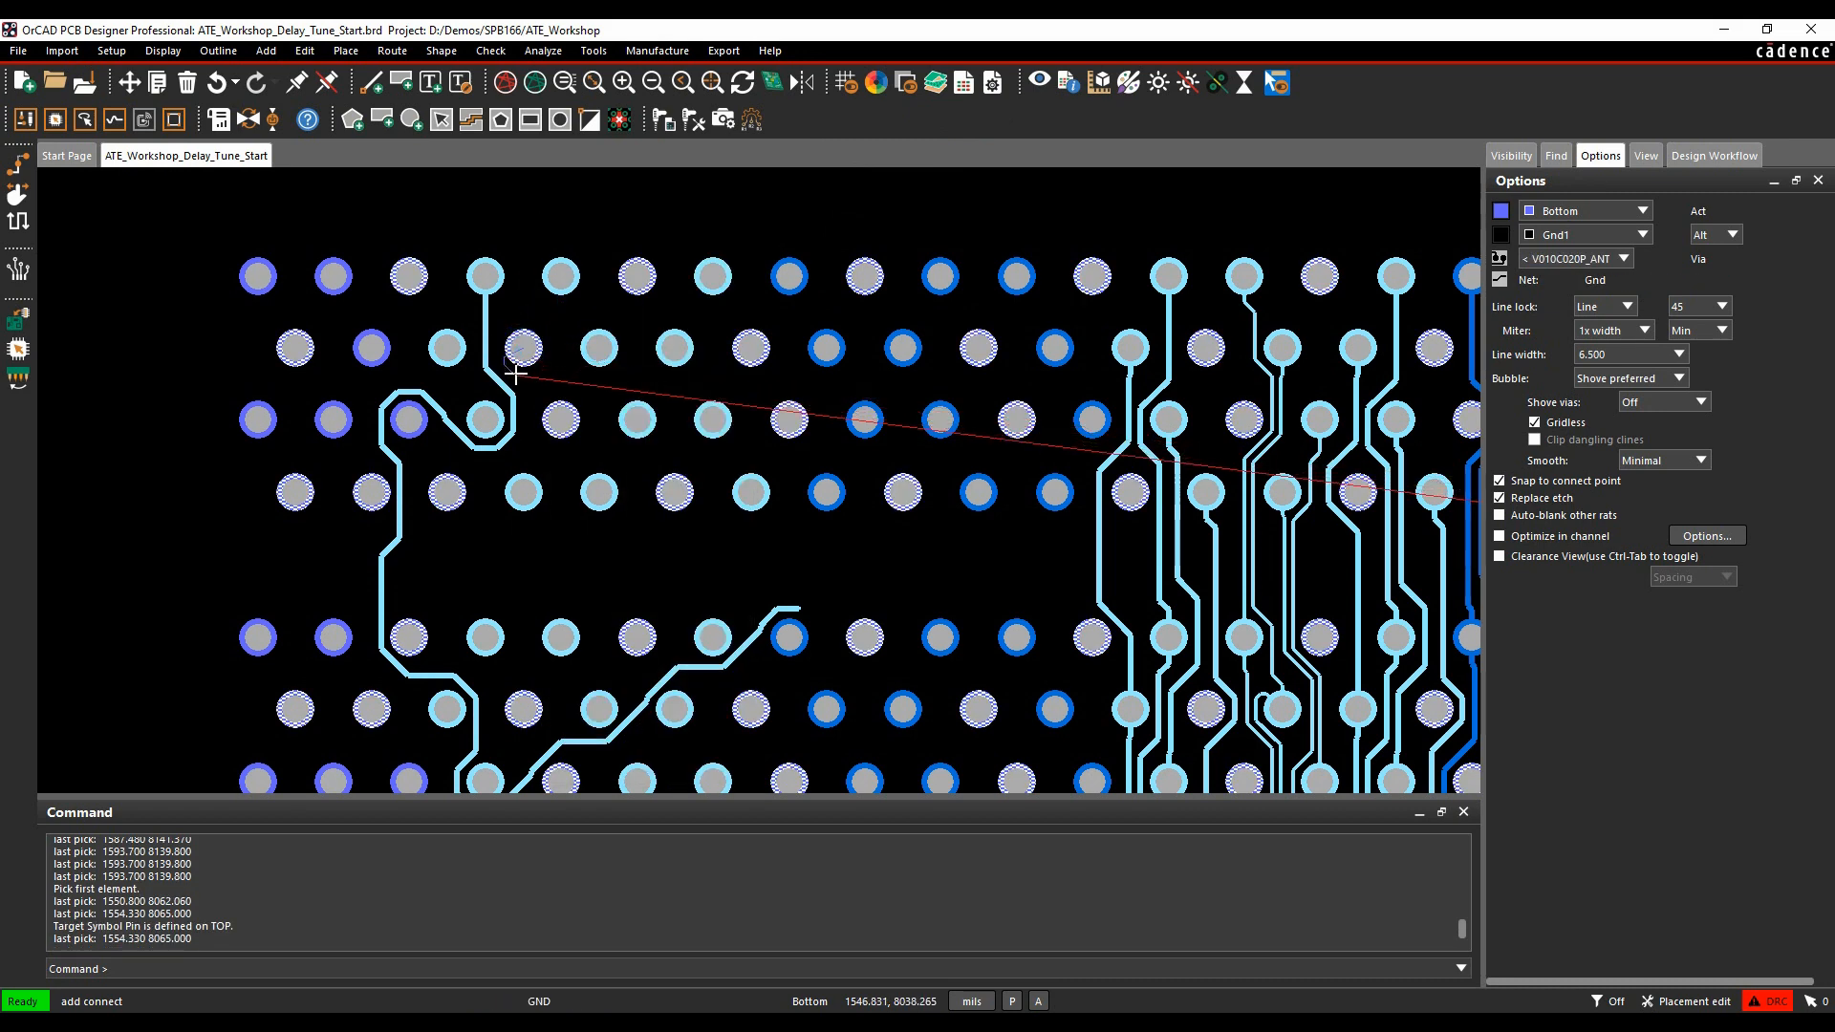
{"action": "mouse_move", "coordinate": [460, 453]}
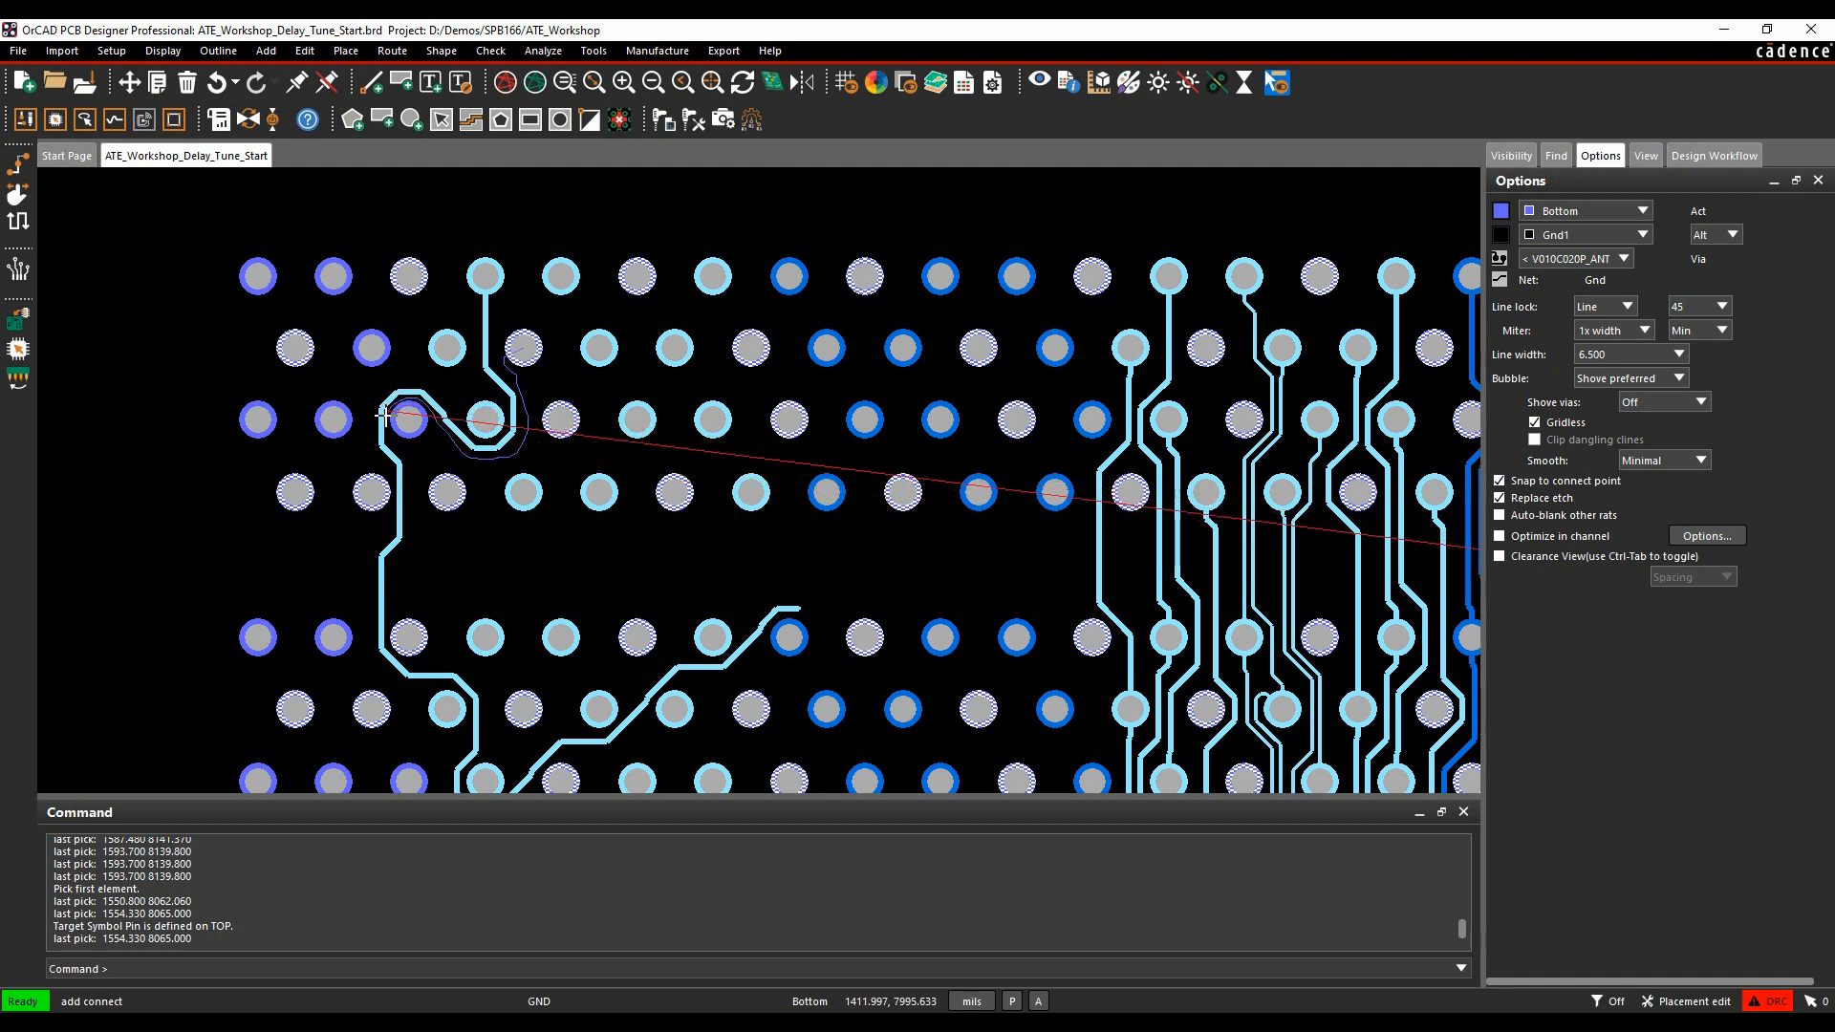
{"action": "mouse_move", "coordinate": [386, 603]}
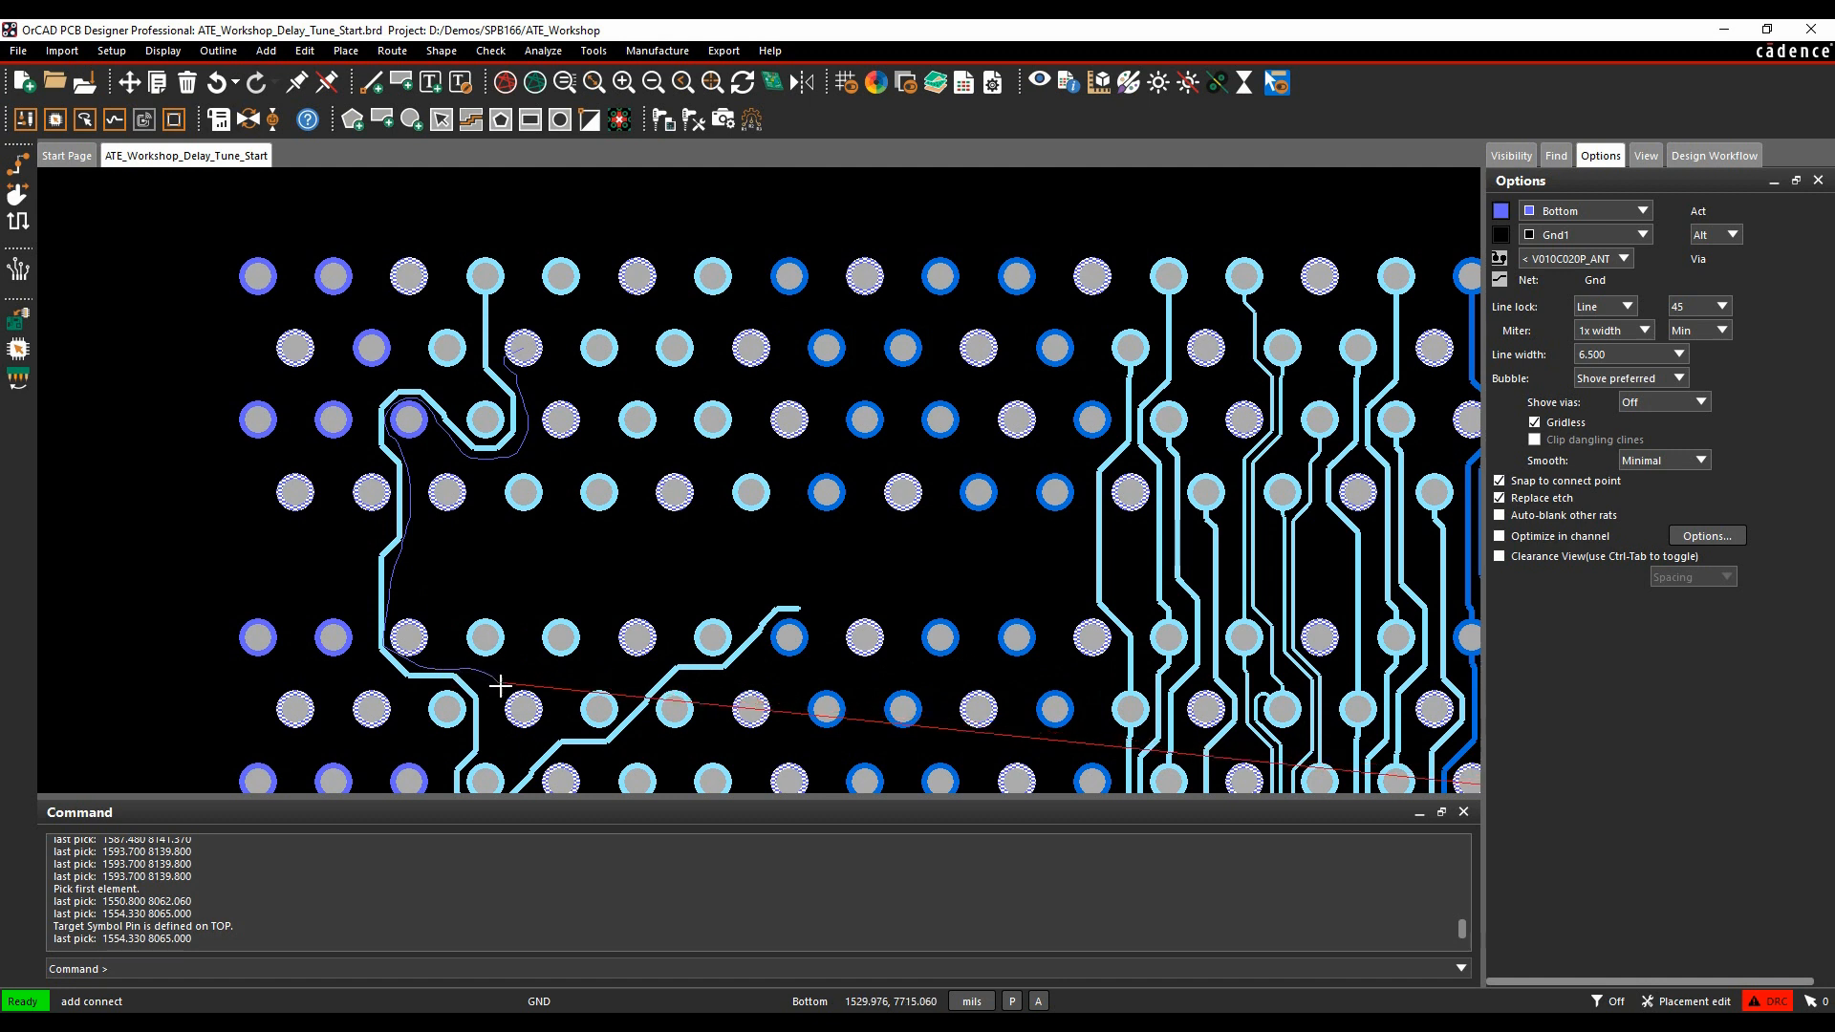
{"action": "mouse_move", "coordinate": [629, 708]}
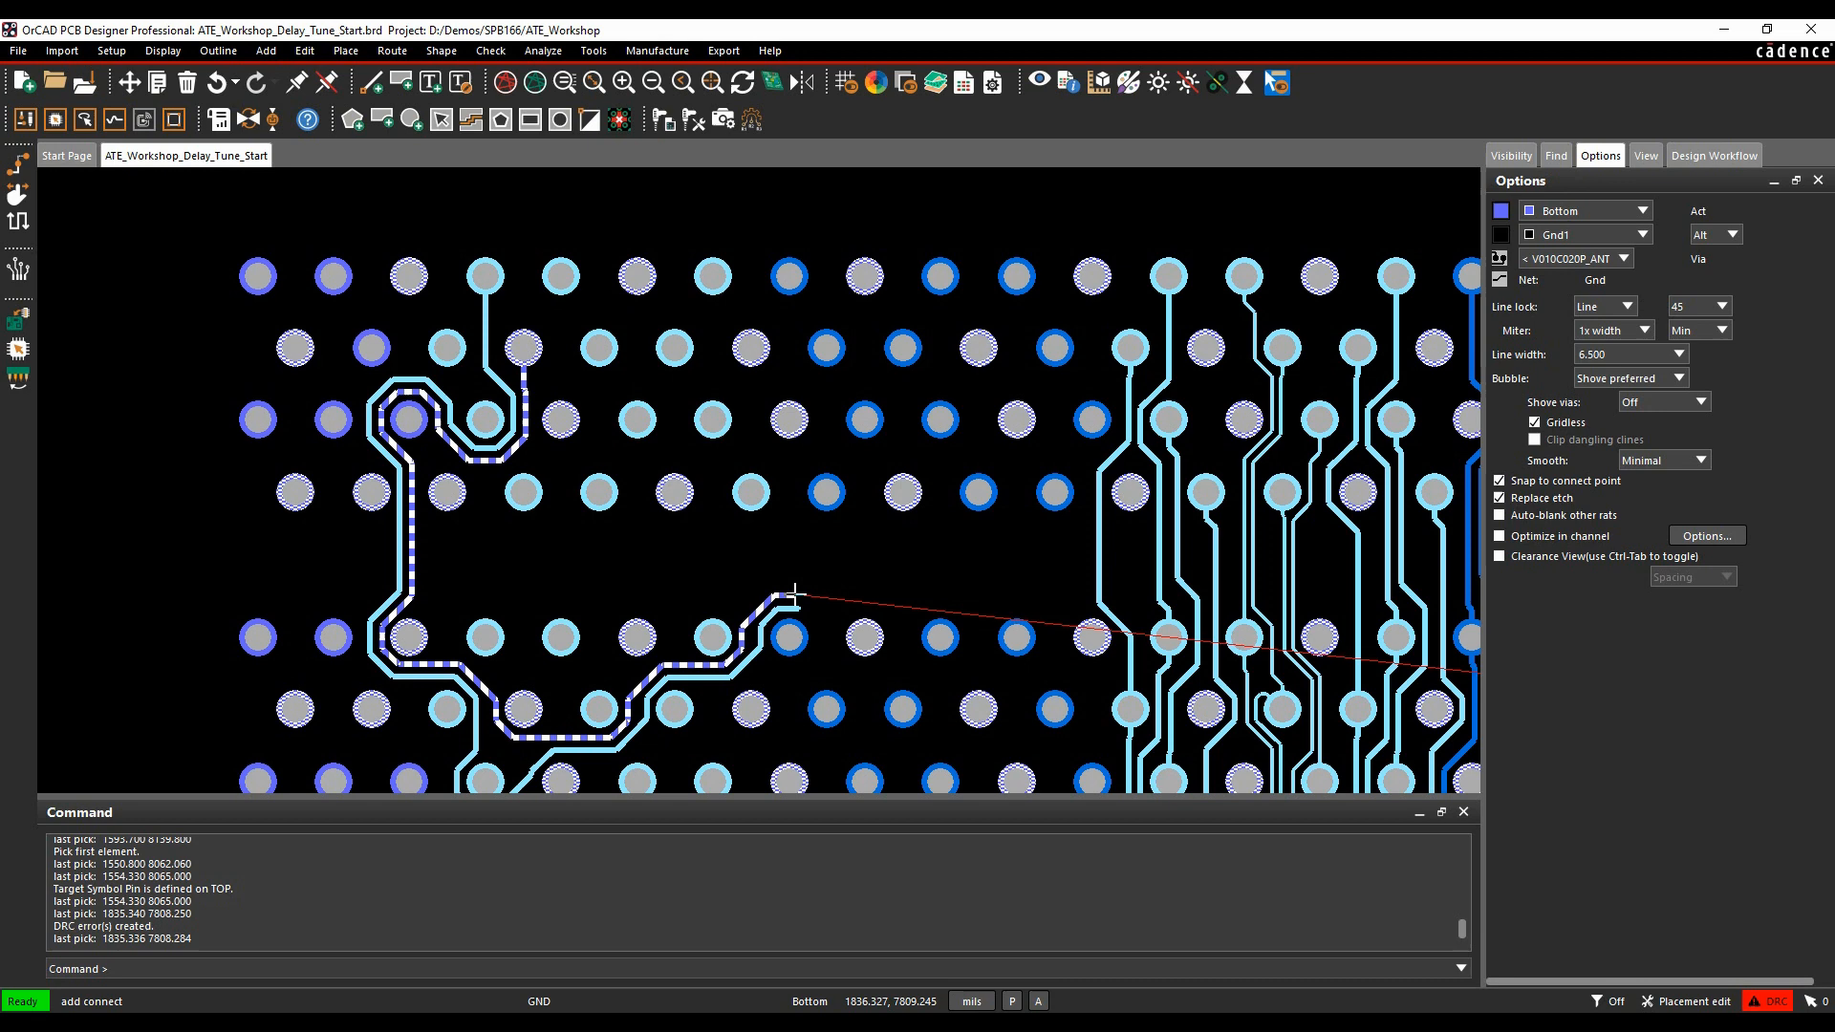
{"action": "right_click", "coordinate": [793, 599]}
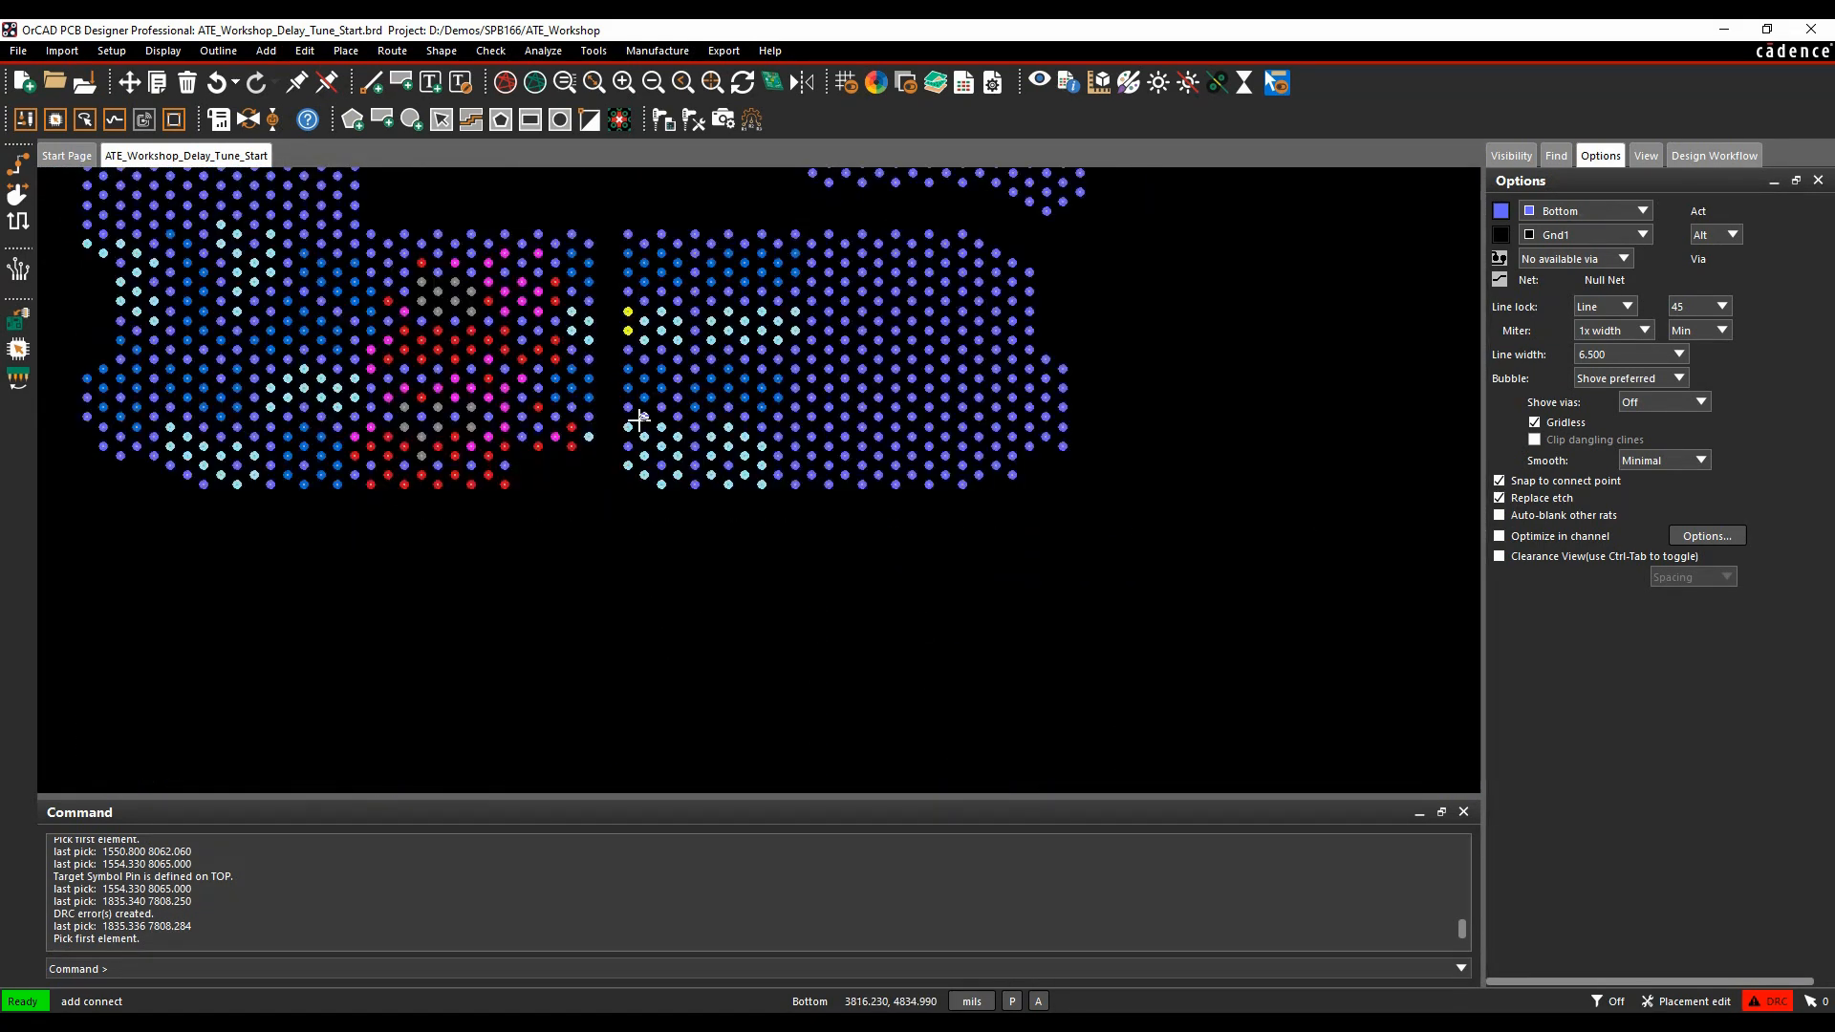
Zoom the view out to locate the second BGA's pin field
{"action": "scroll", "scroll_direction": "up", "scroll_amount": 3}
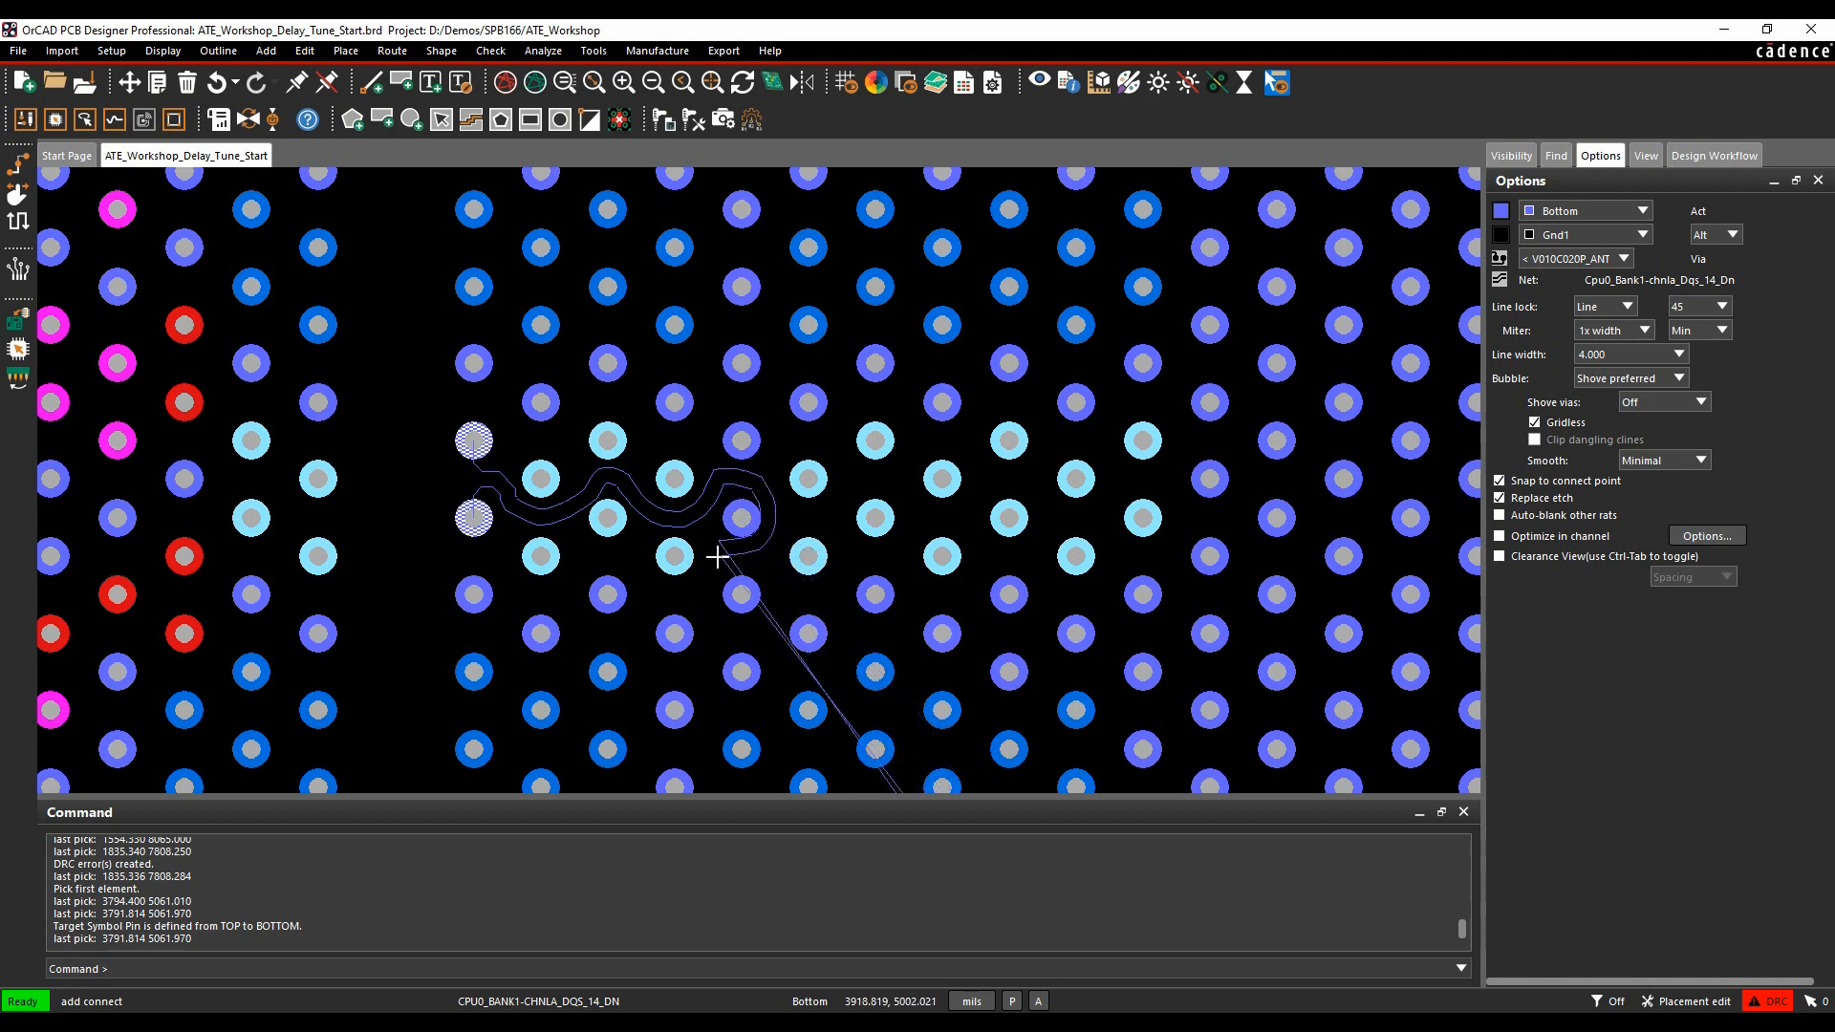
{"action": "mouse_move", "coordinate": [601, 637]}
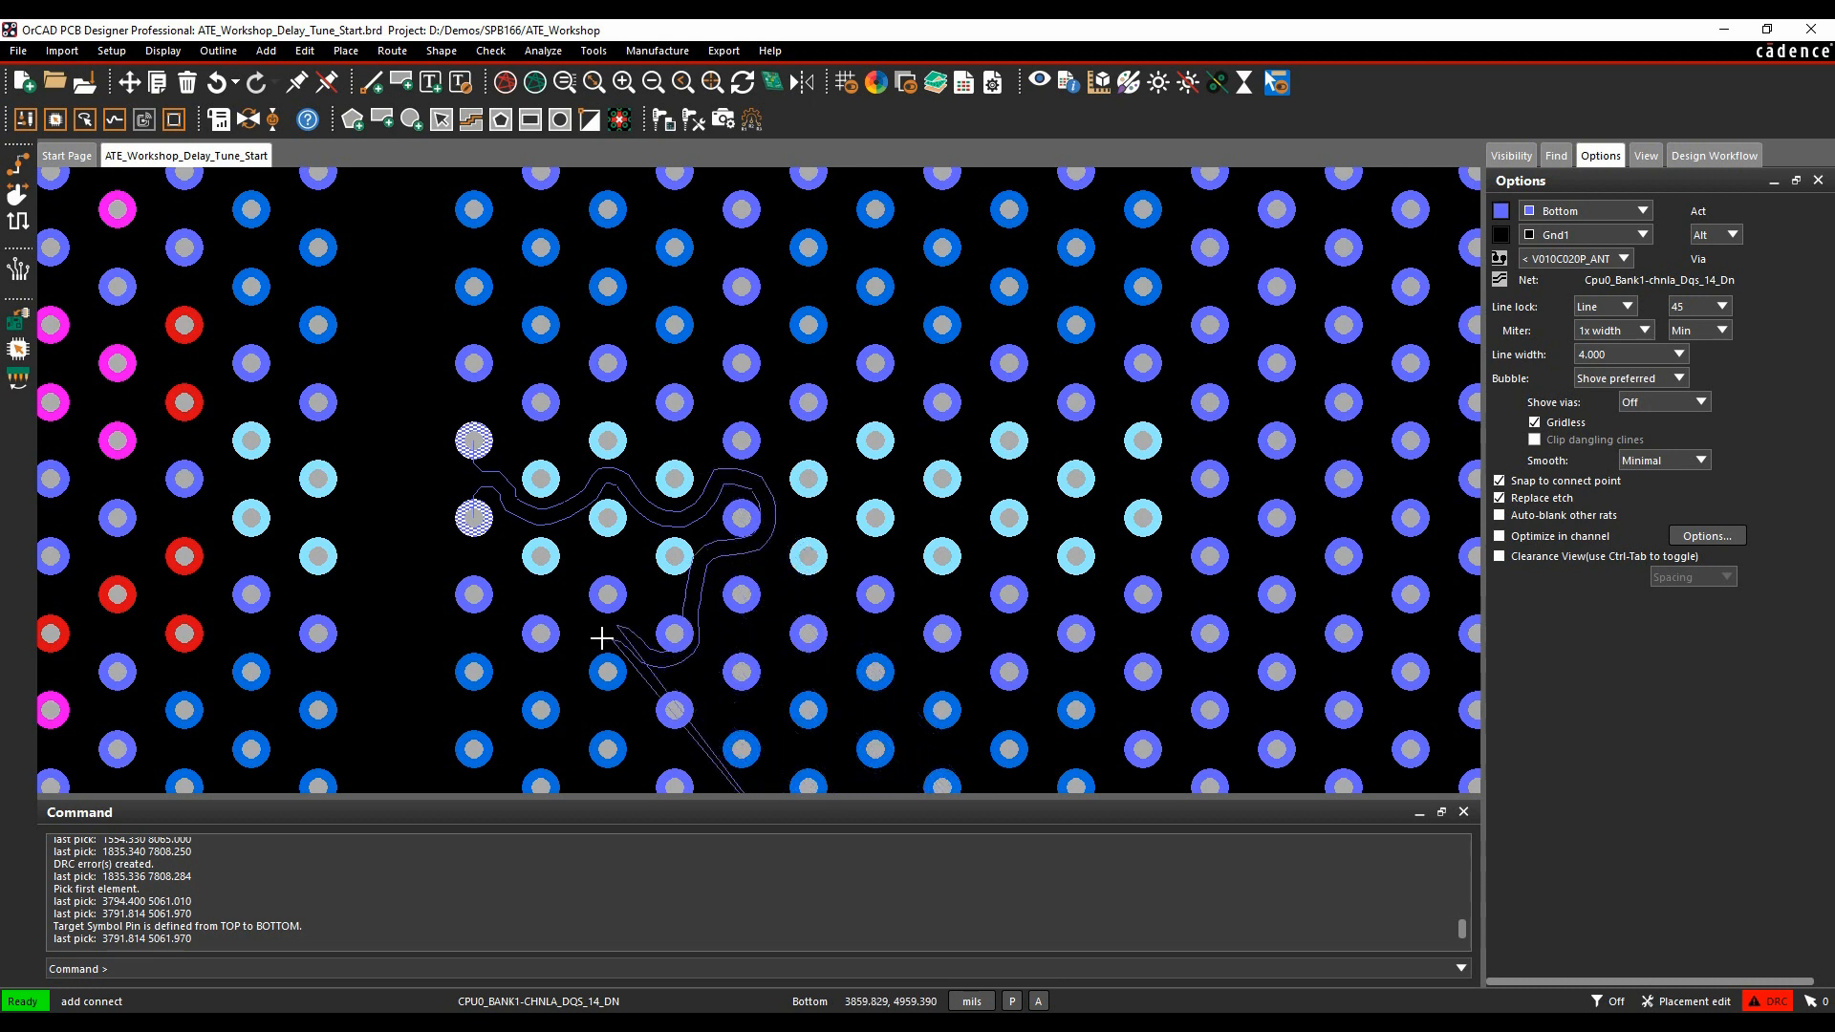
{"action": "mouse_move", "coordinate": [398, 638]}
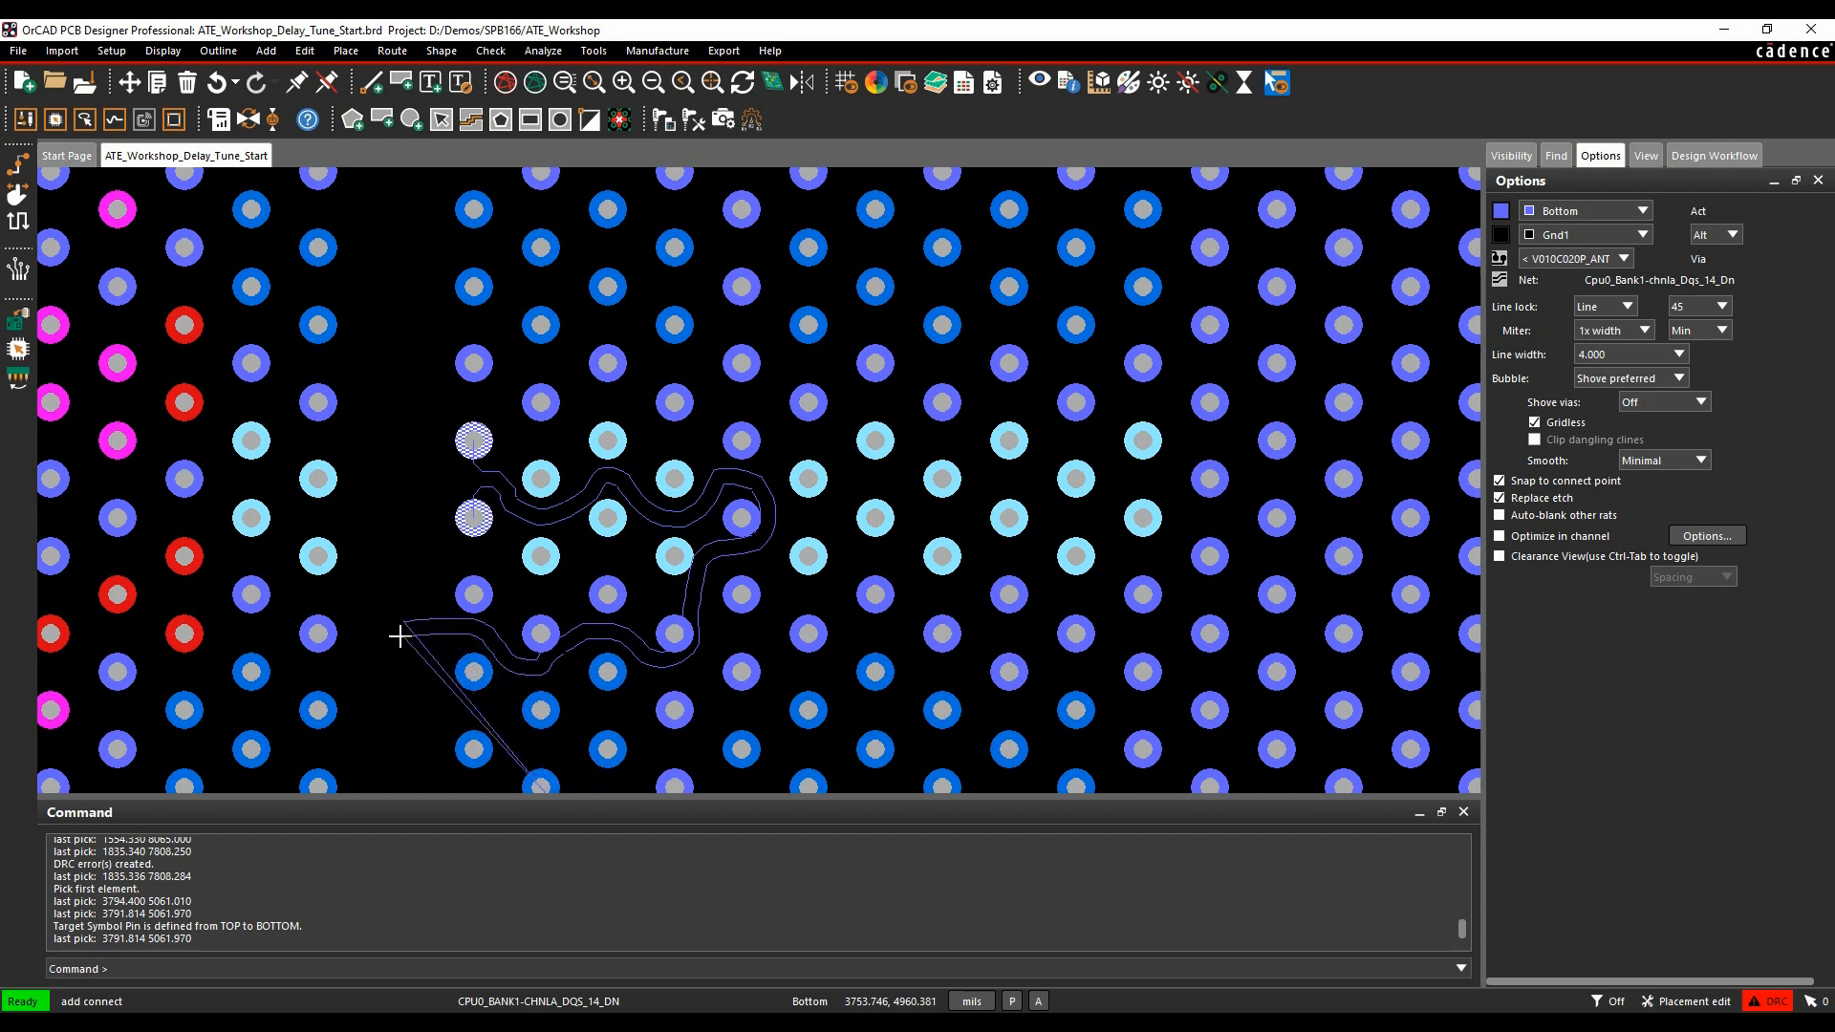